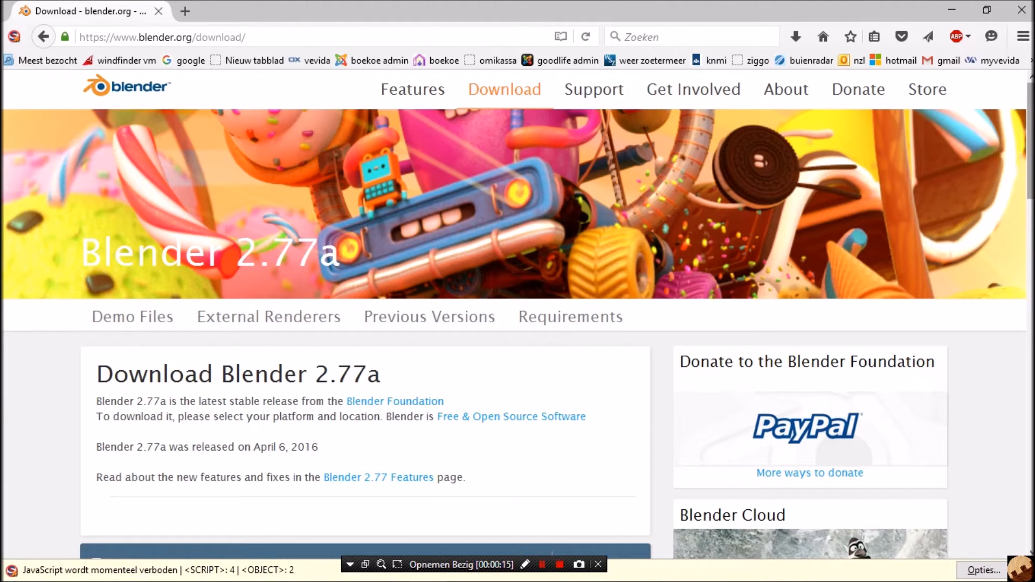
- Save the Blender 2.77a 64-bit Windows .msi installer from blender.org to disk
scroll("down", 3)
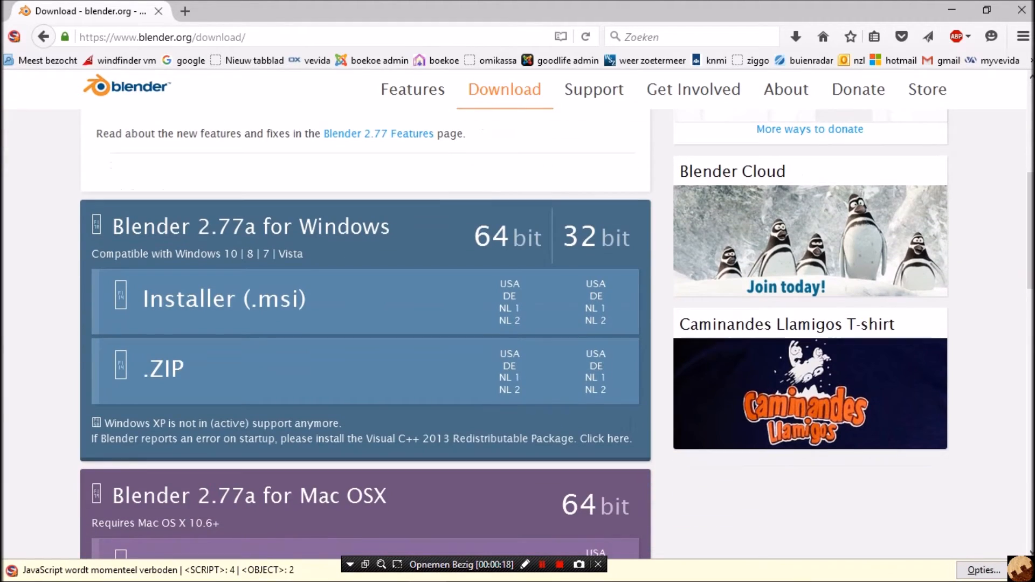
mouse_move(506, 236)
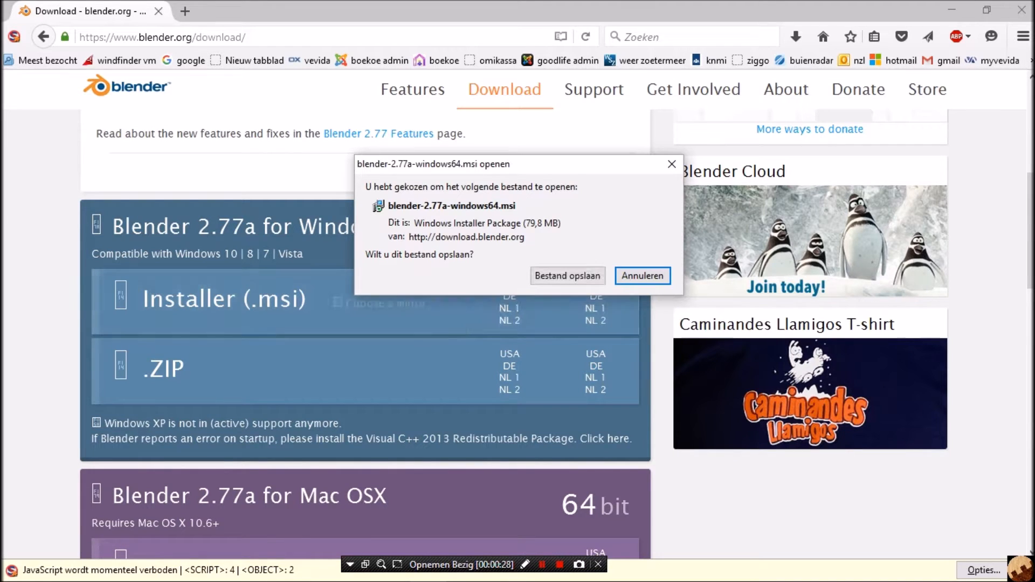
mouse_move(450, 205)
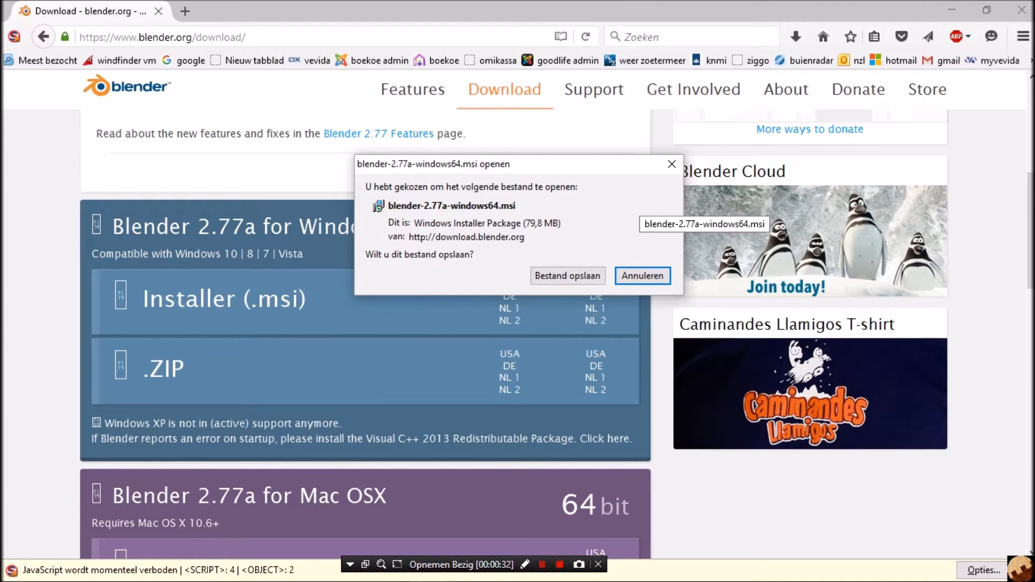
left_click(566, 274)
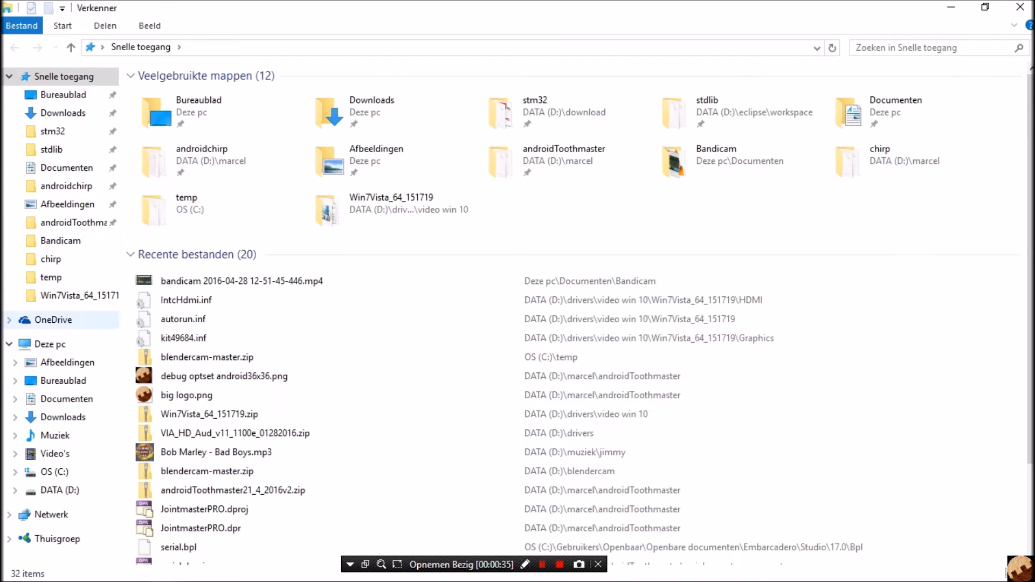
- Launch blender-2.77a-windows64.msi from D:\temp, confirming the security warning
left_click(49, 343)
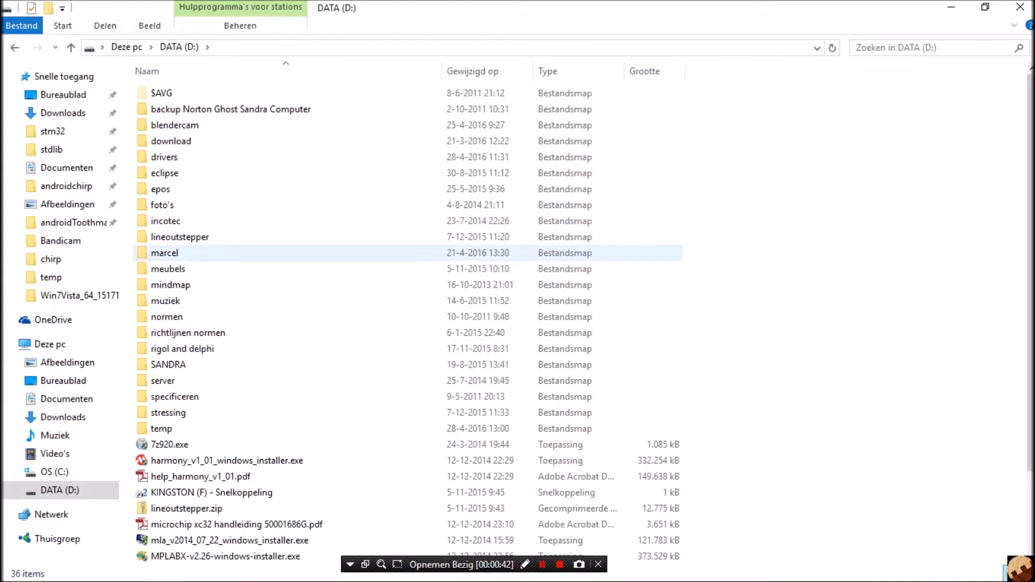
double_click(160, 428)
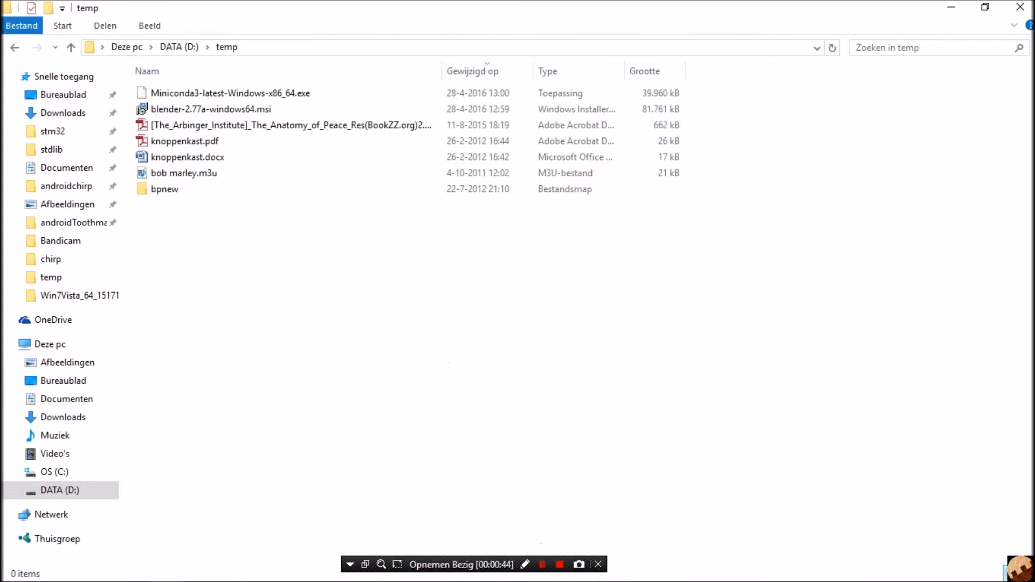
left_click(289, 125)
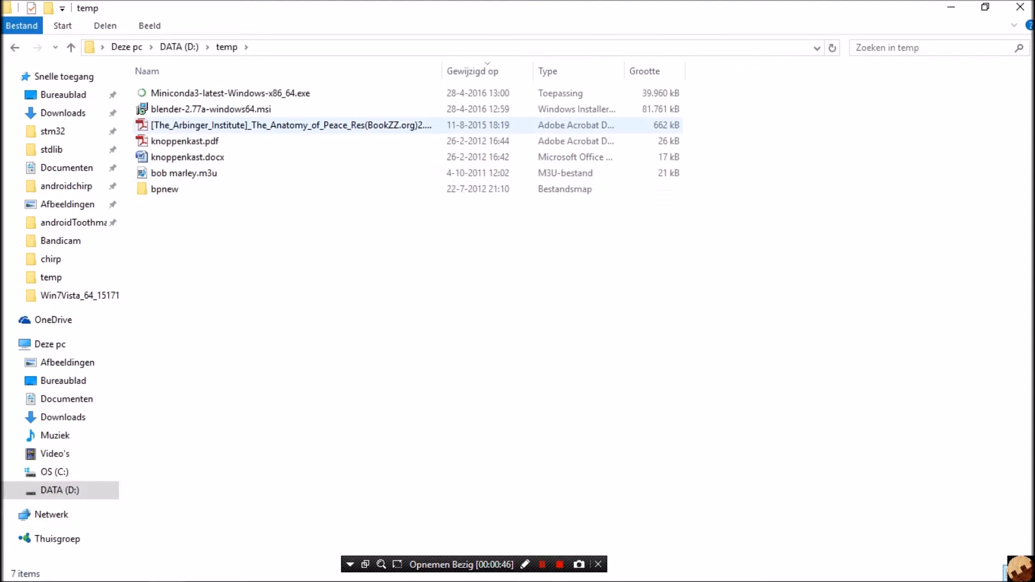
left_click(211, 109)
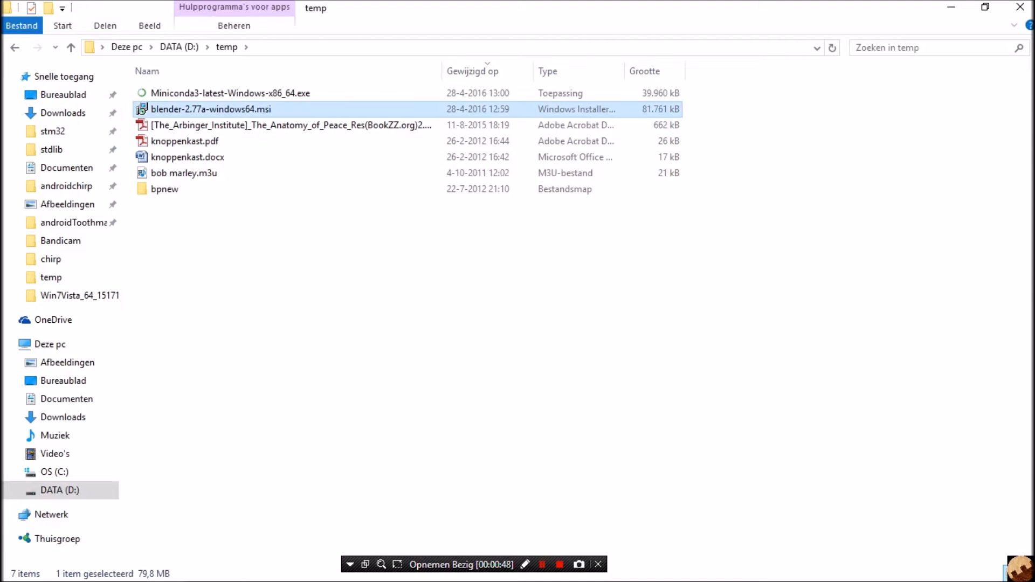
double_click(211, 109)
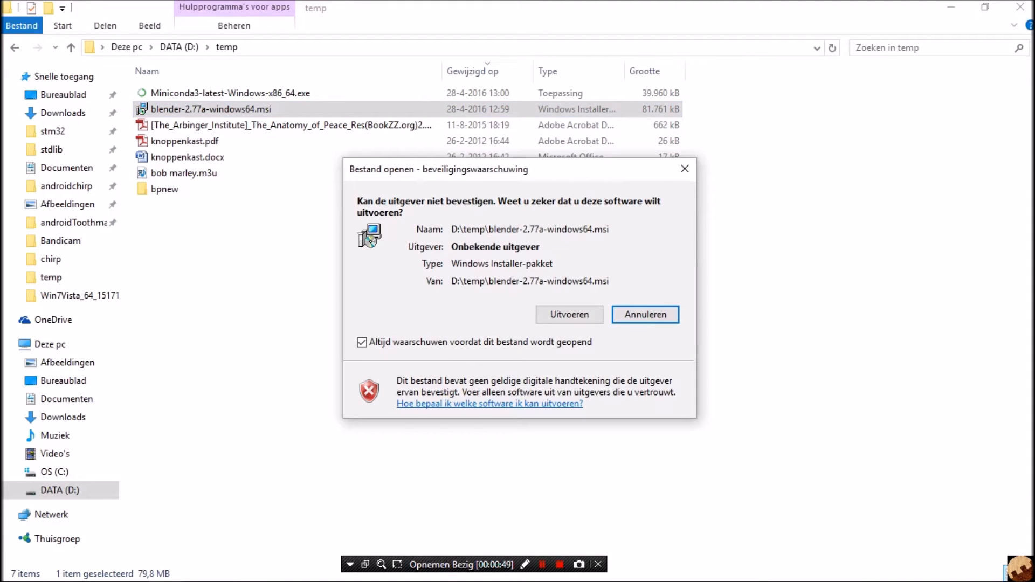
left_click(644, 314)
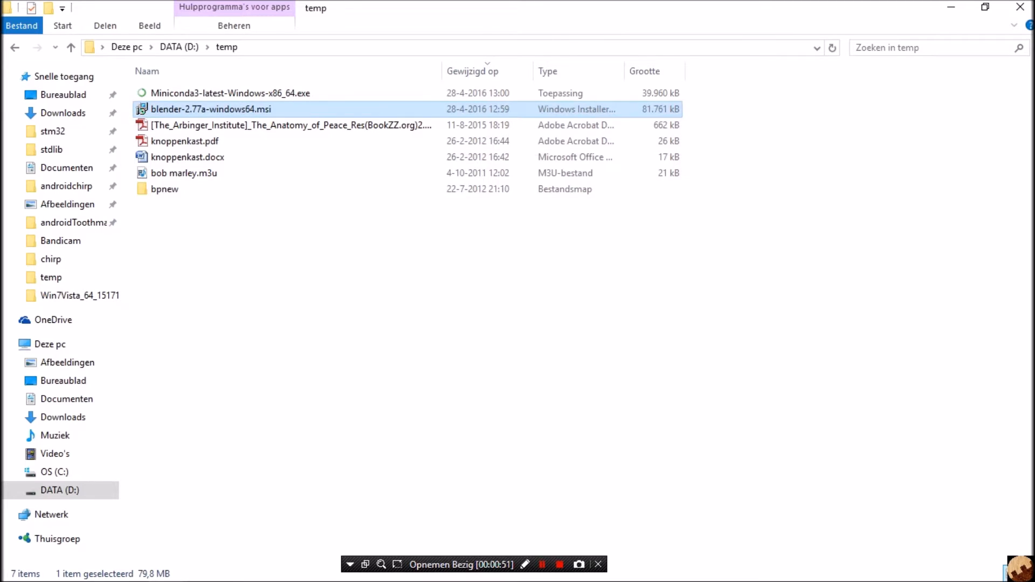
double_click(211, 108)
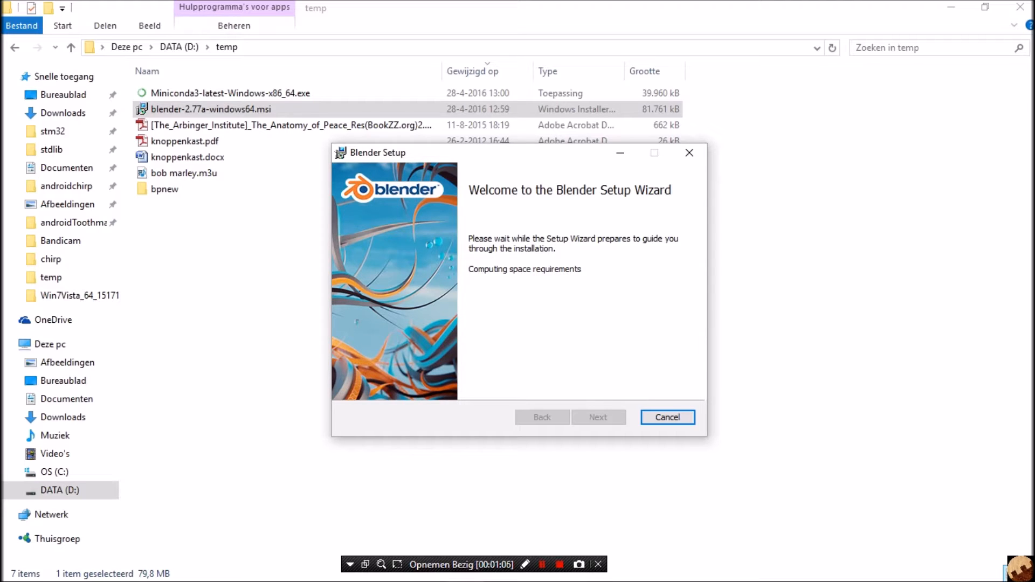
- Cancel the Blender setup wizard, confirm, and finish leaving the system unmodified
left_click(667, 416)
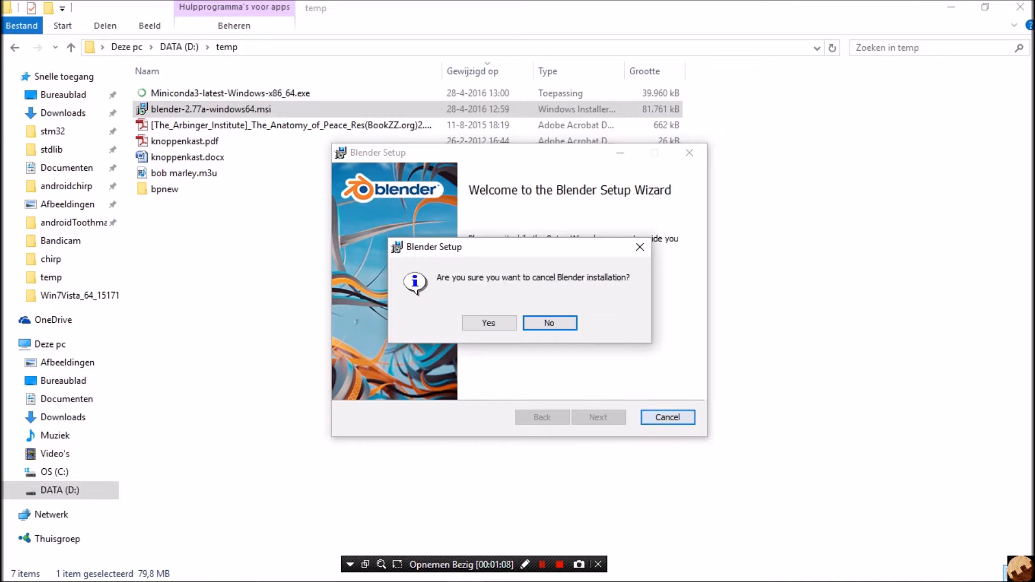
left_click(487, 322)
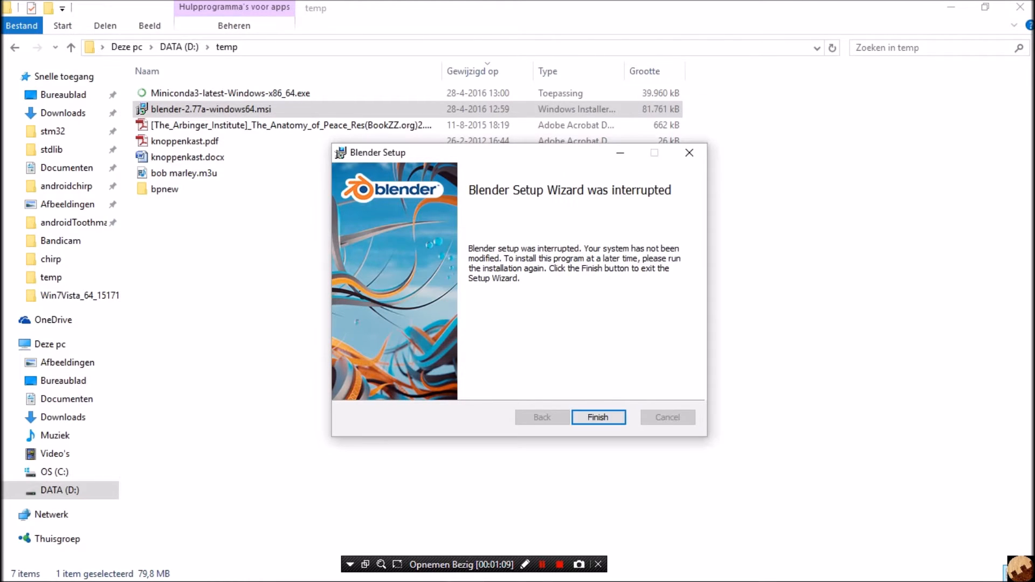
left_click(597, 416)
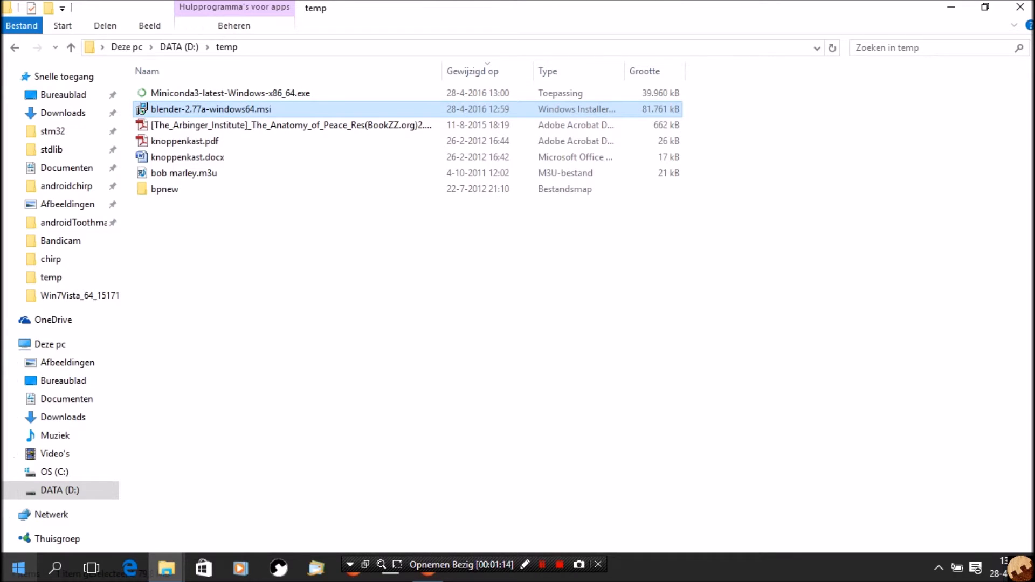
left_click(16, 567)
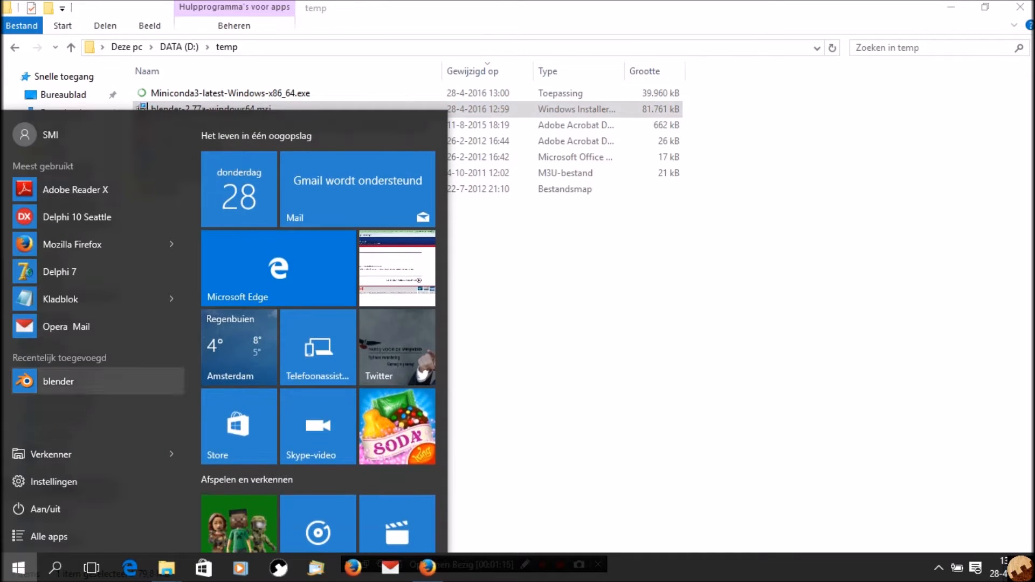
left_click(58, 381)
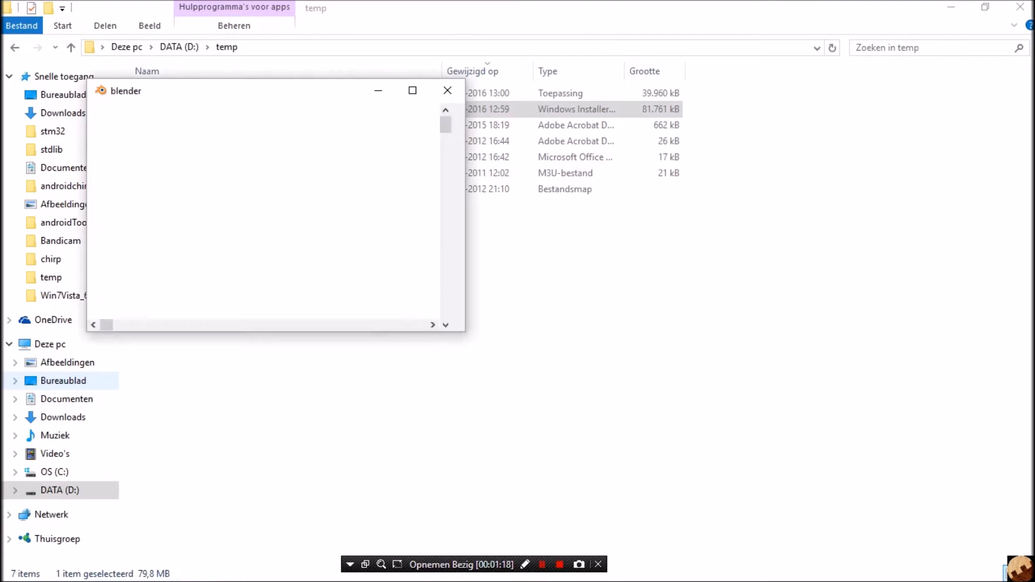
left_click(412, 91)
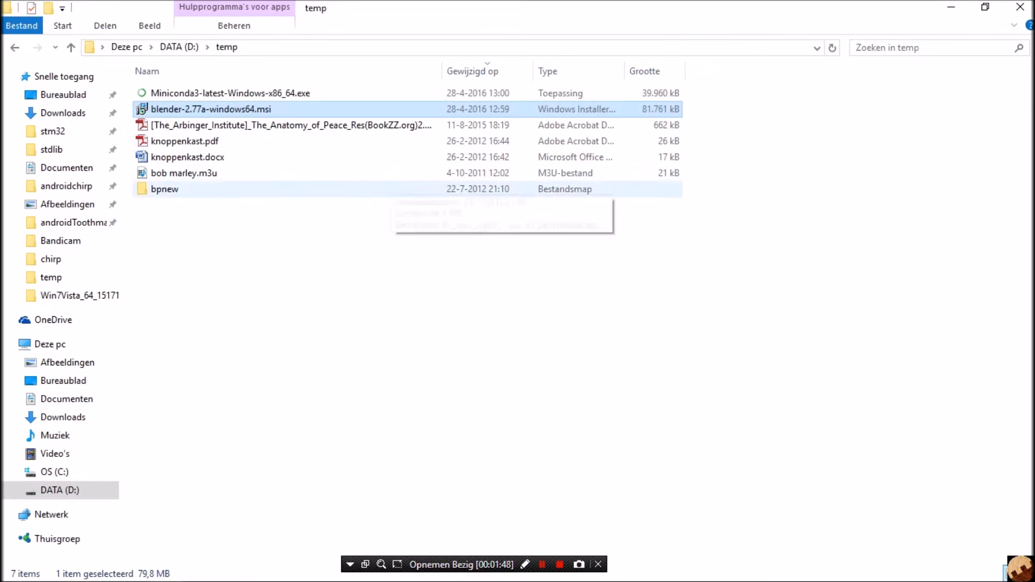
mouse_move(184, 172)
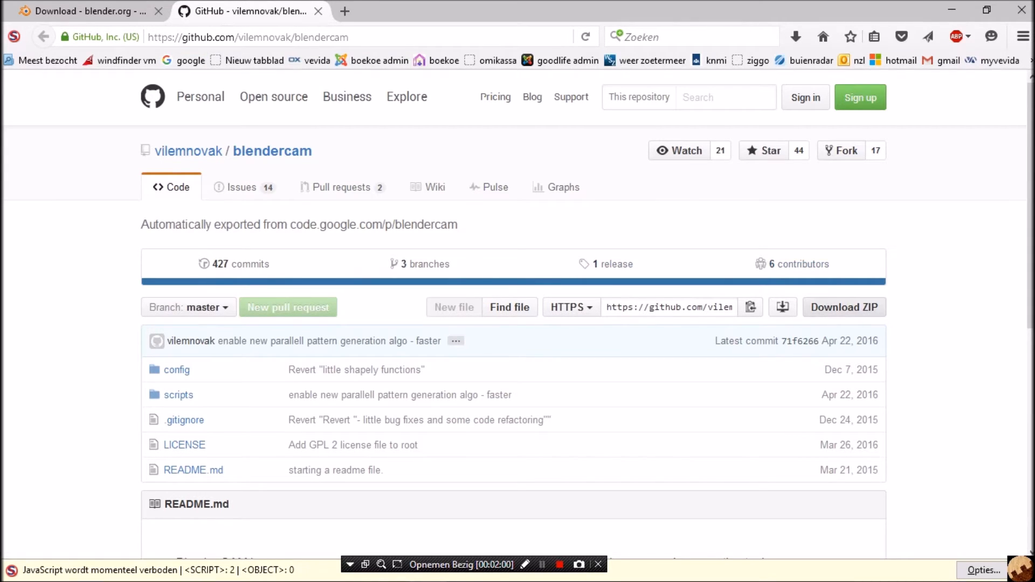
- Download the vilemnovak/blendercam repository as a ZIP and choose to save the file
left_click(843, 307)
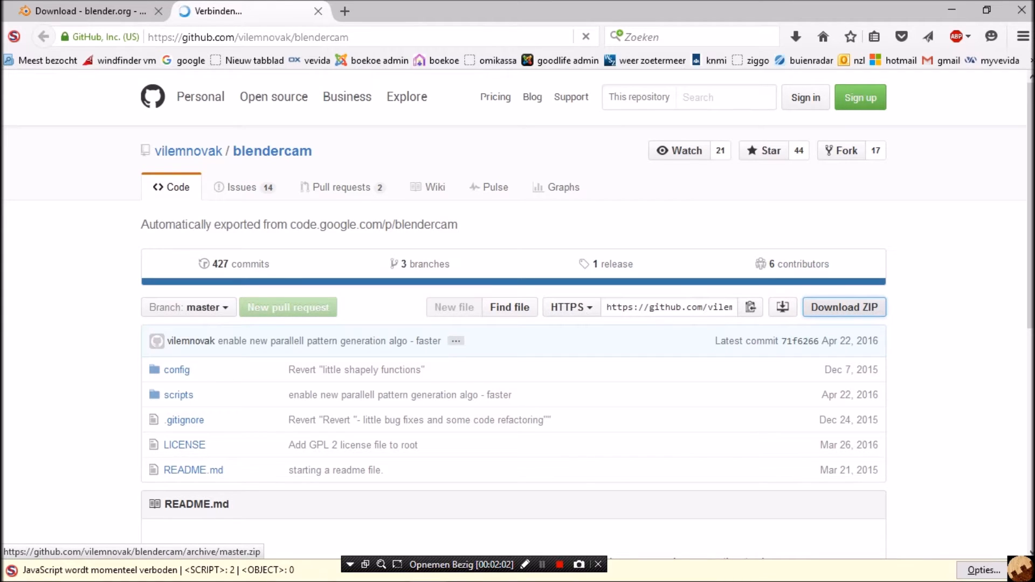
left_click(843, 308)
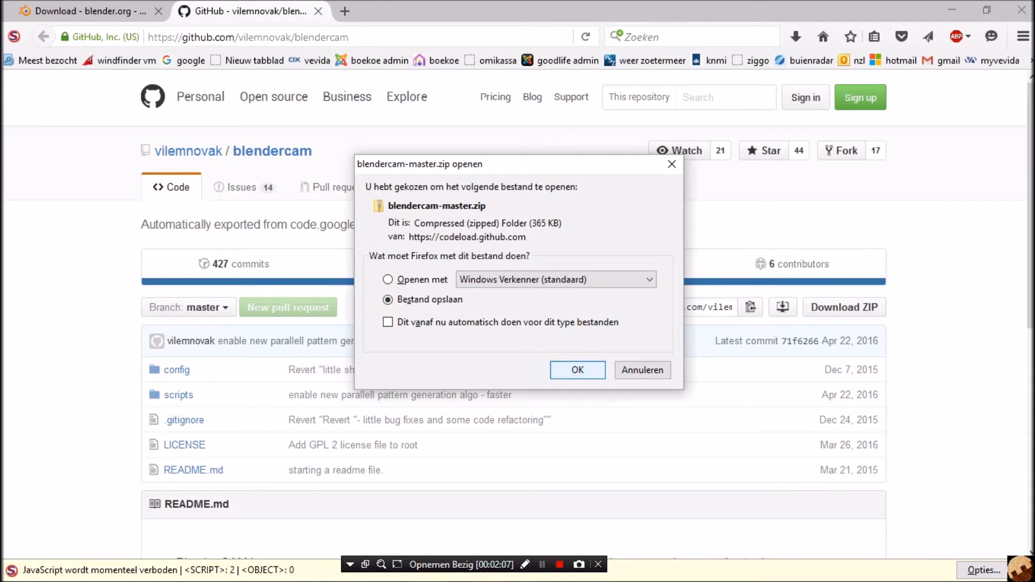
left_click(575, 370)
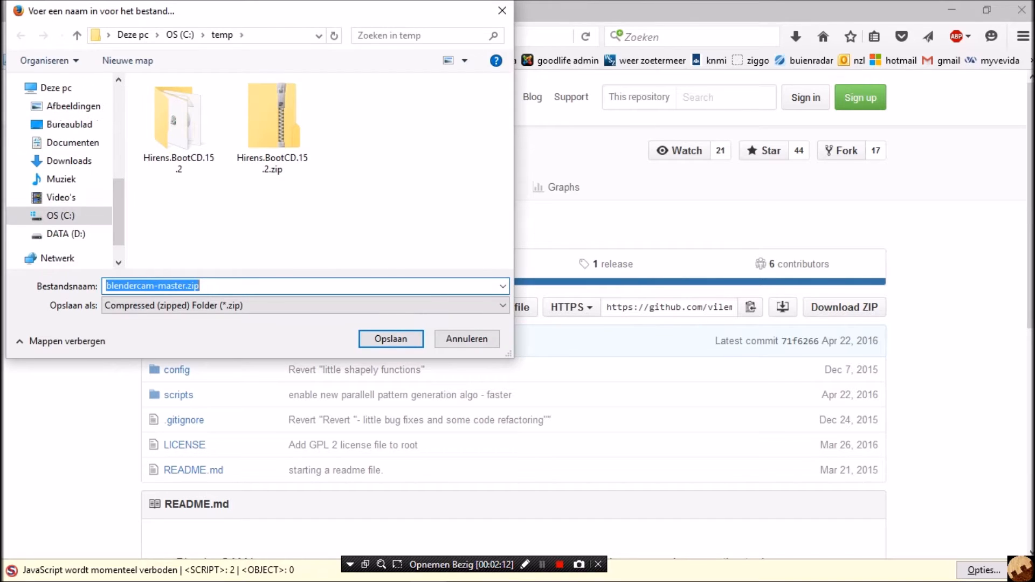
- Save blendercam-master.zip into the temp folder on DATA (D:)
left_click(58, 234)
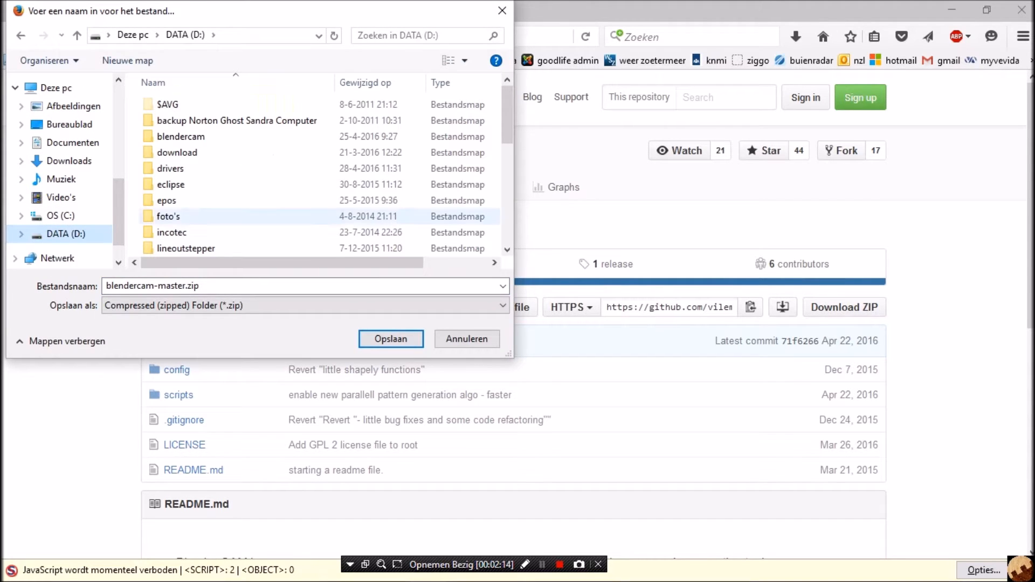
scroll("down", 3)
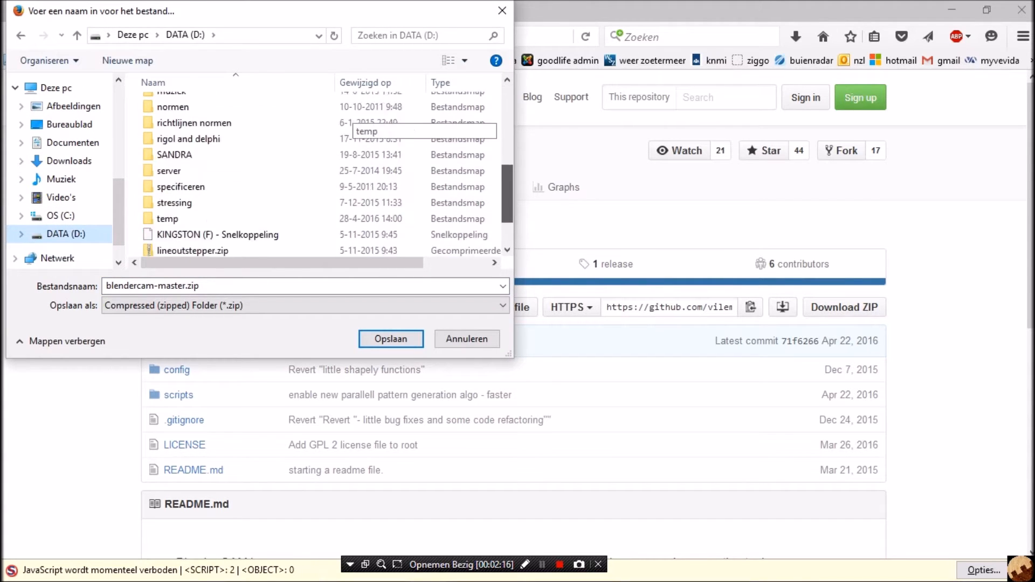
double_click(168, 219)
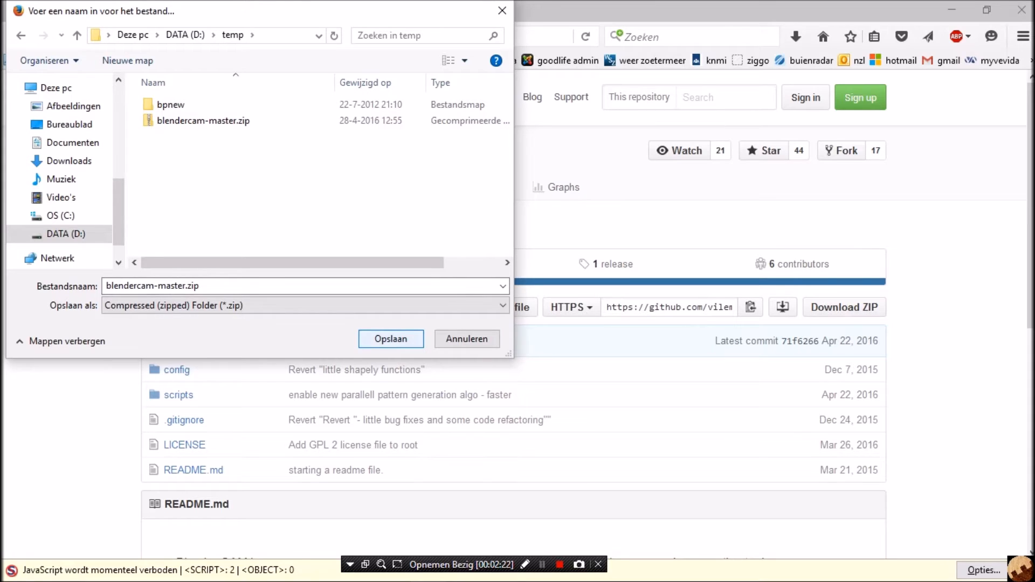
left_click(391, 338)
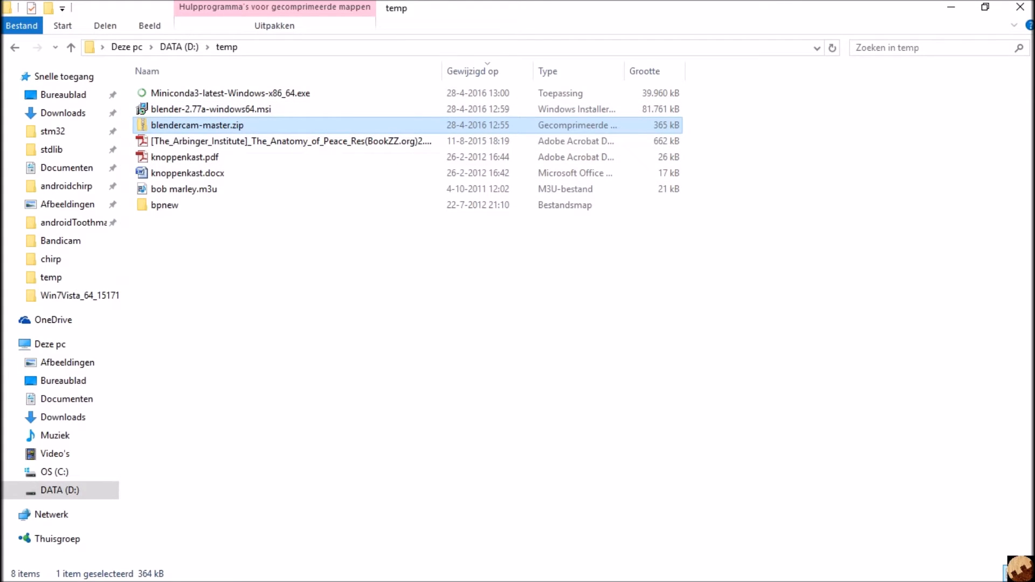
- Extract blendercam-master.zip in temp and return to the DATA (D:) drive
right_click(196, 125)
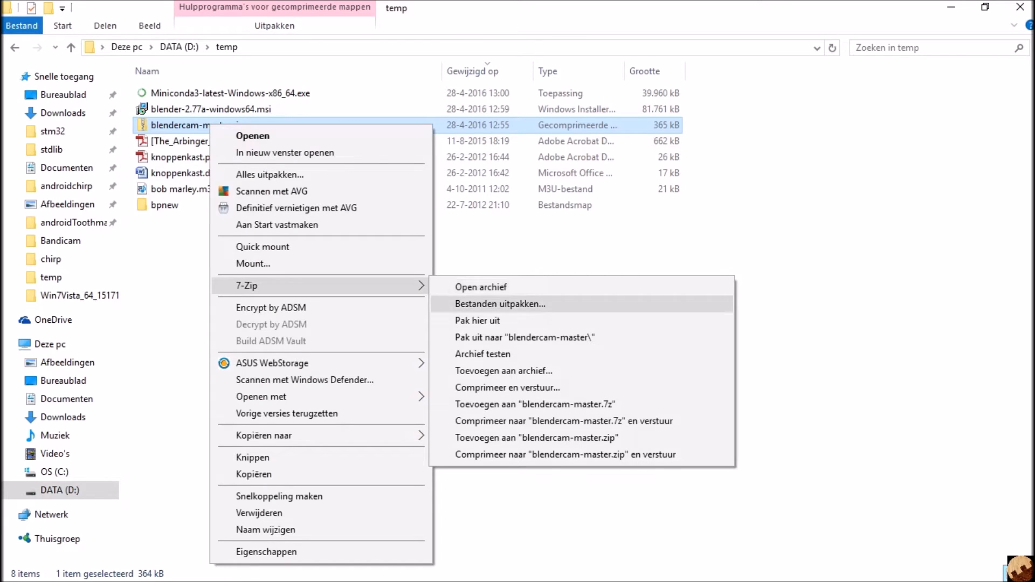
mouse_move(525, 338)
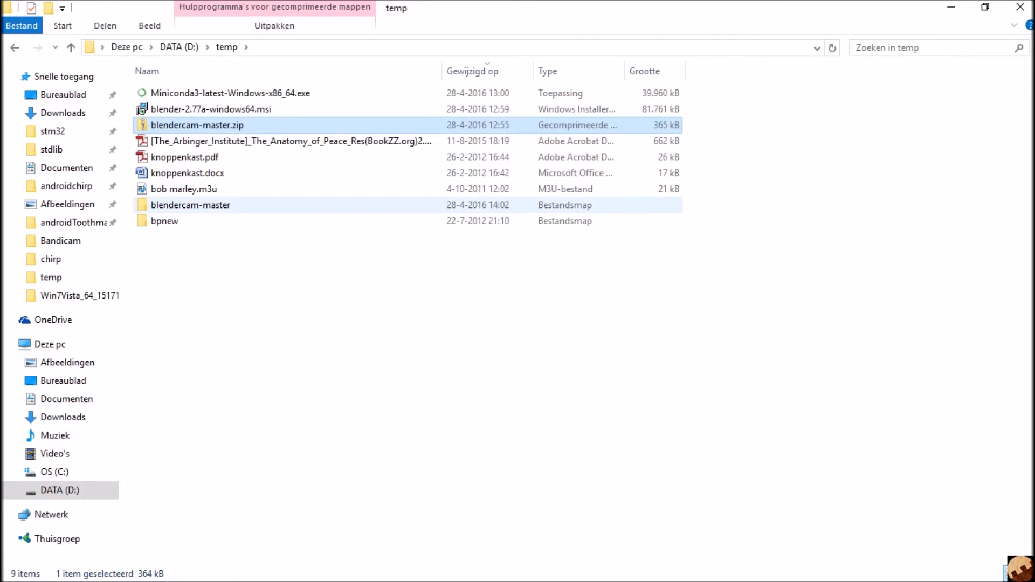
mouse_move(190, 205)
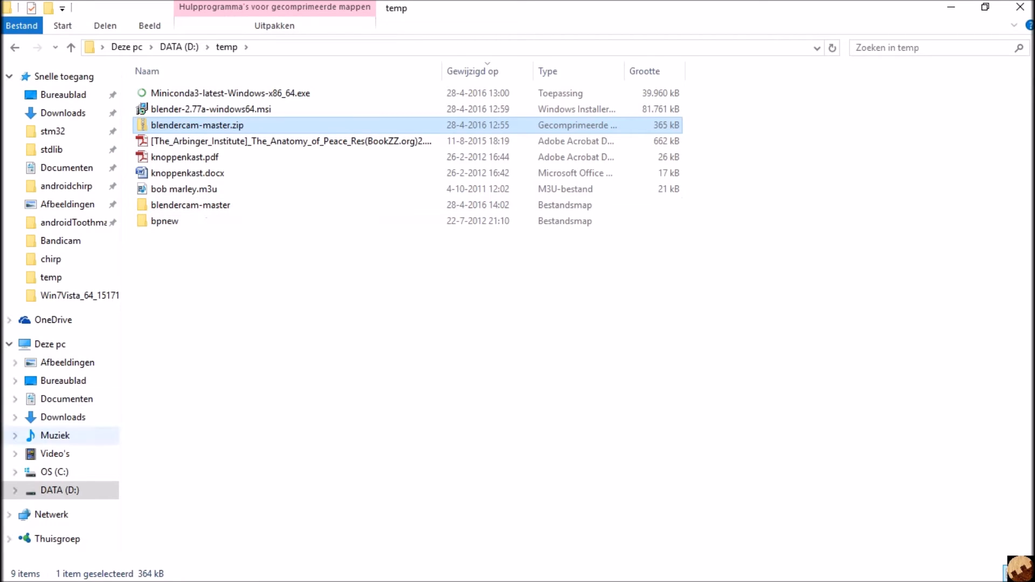
left_click(71, 46)
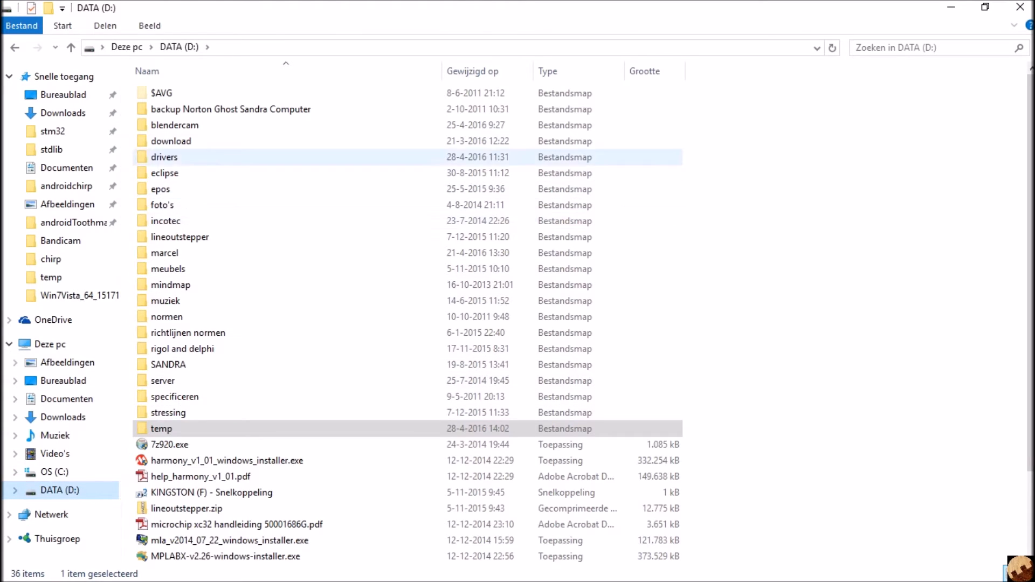
- Permanently delete all 32 items inside D:\blendercam, skipping the recycle bin
left_click(175, 125)
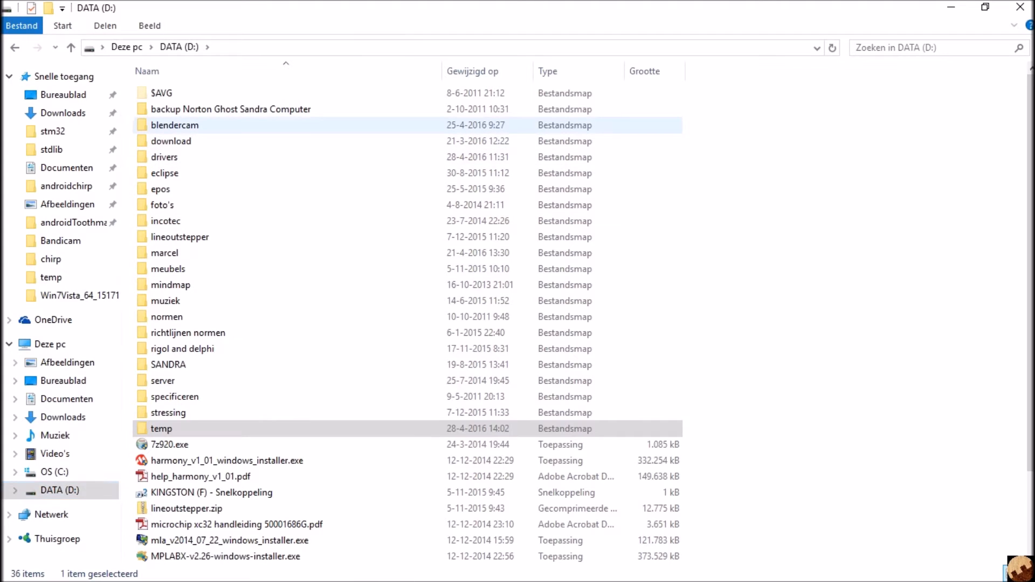
double_click(175, 125)
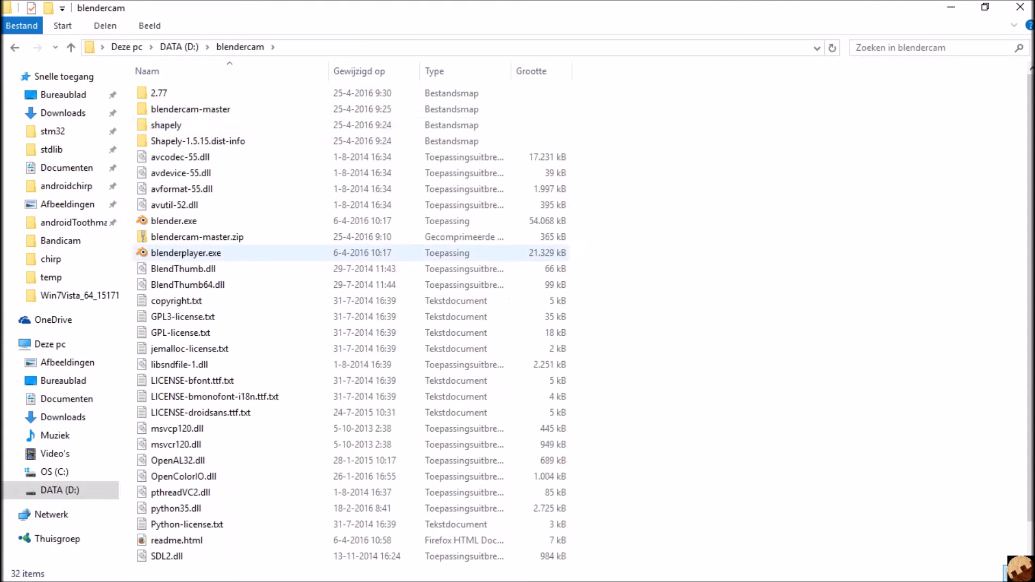
key("ctrl+a")
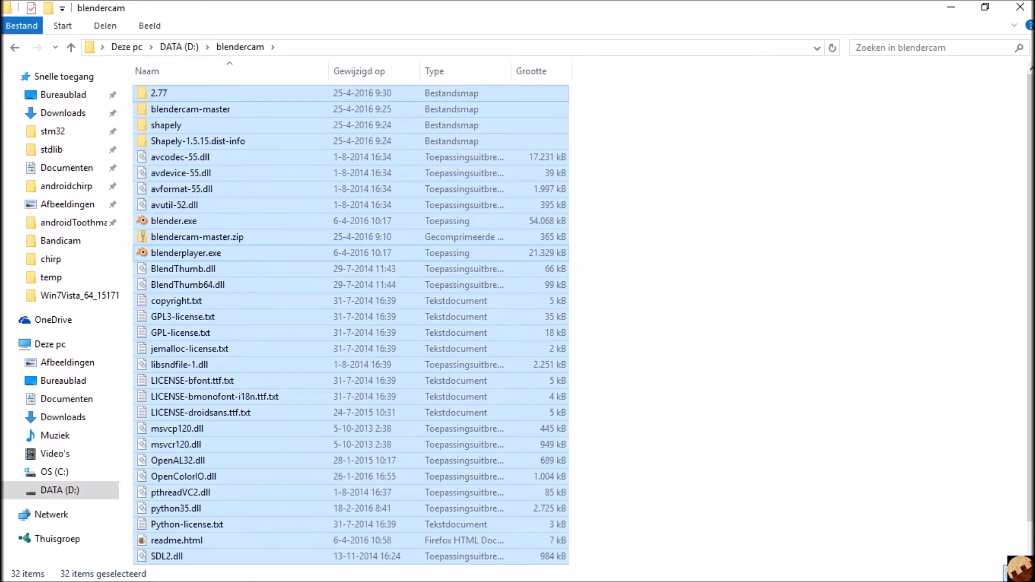
key("Delete")
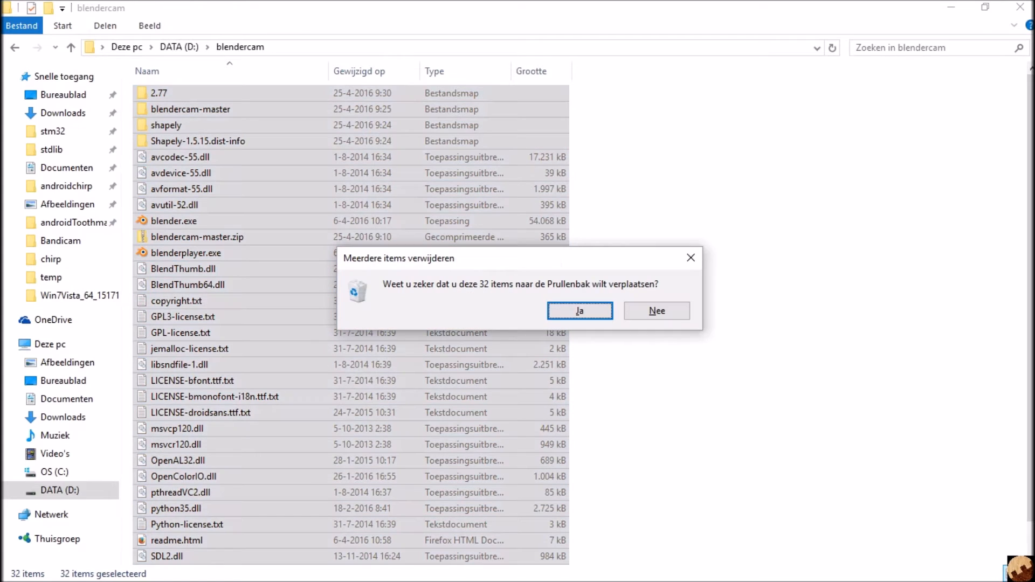
left_click(655, 310)
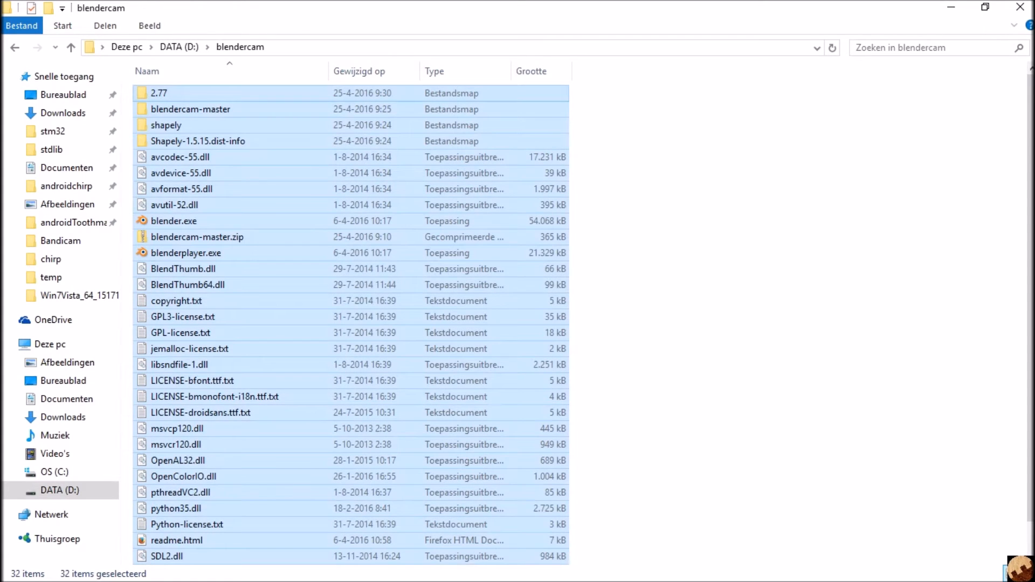
key("delete")
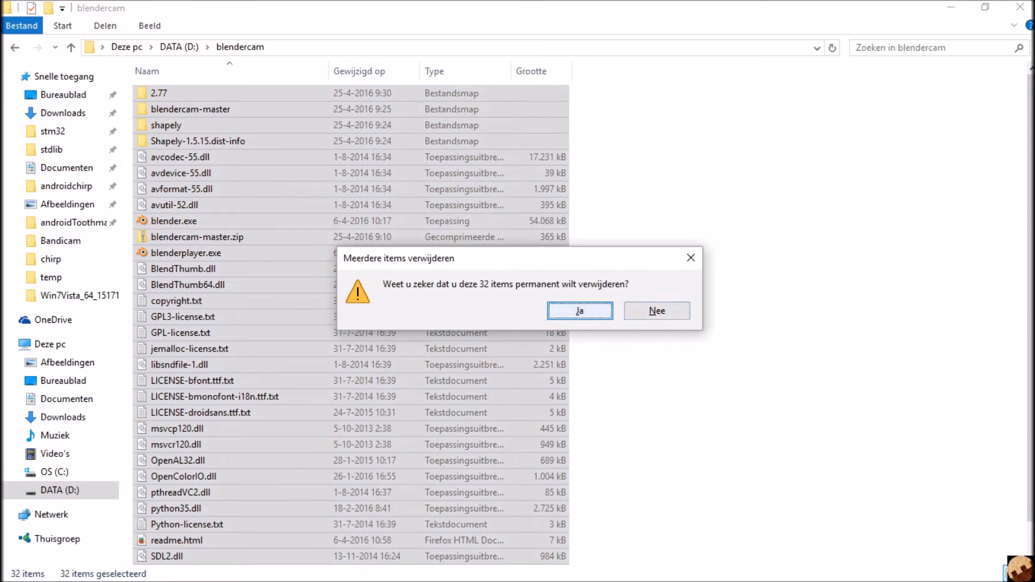
left_click(578, 310)
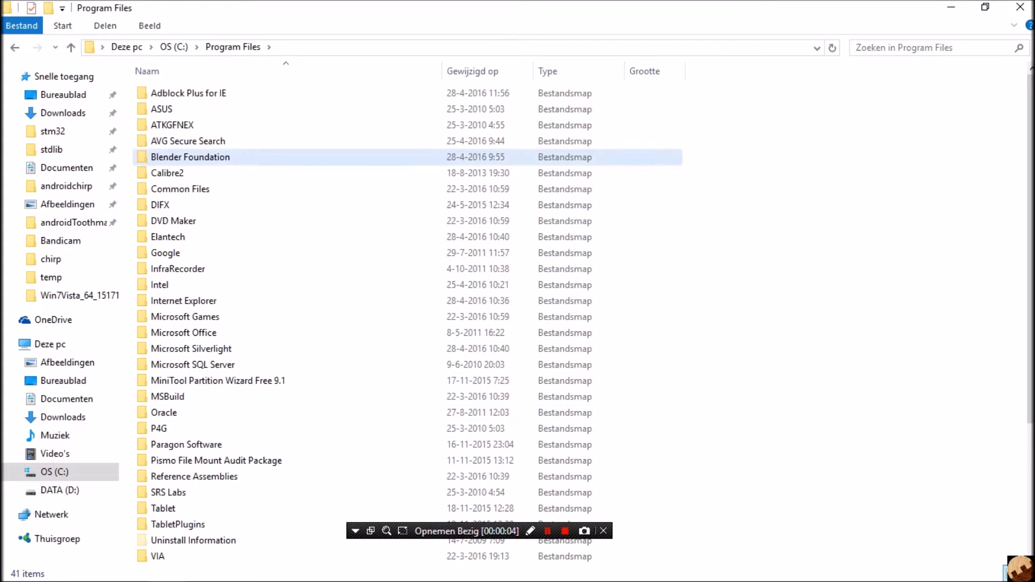
- Copy everything in C:\Program Files\Blender Foundation\Blender
double_click(189, 156)
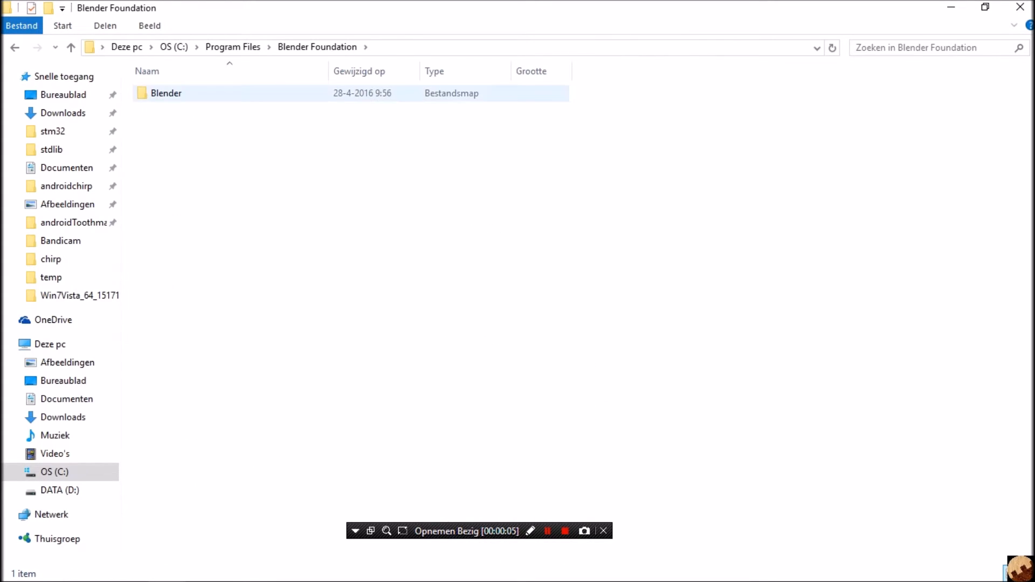
double_click(166, 93)
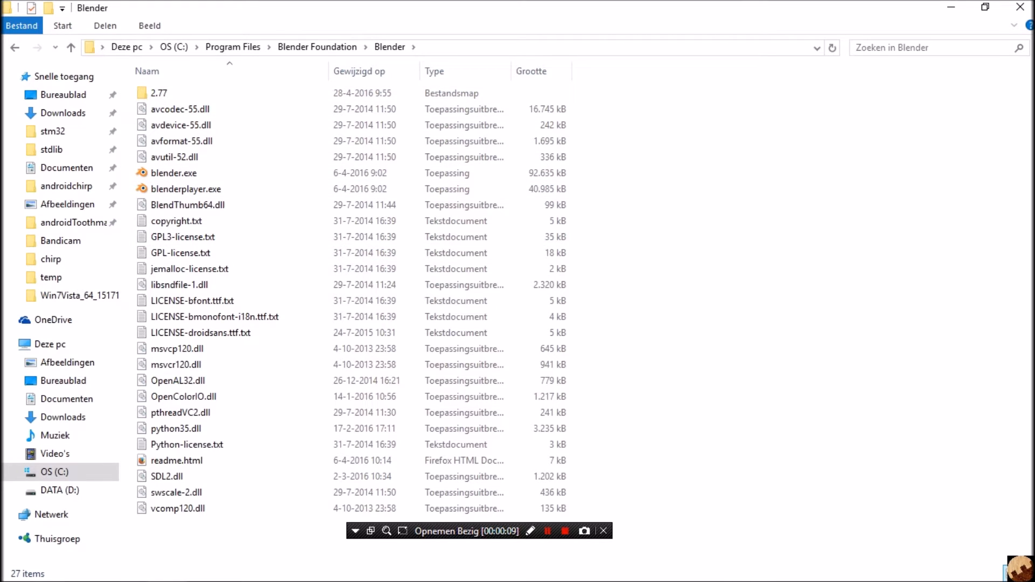
key("ctrl+a")
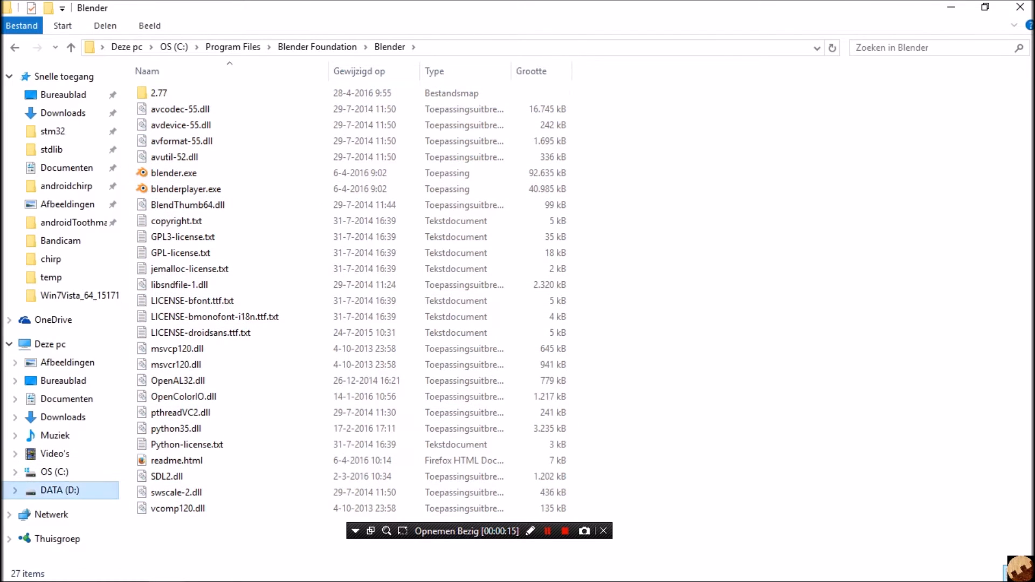
- Delete the leftover 2.77 folder in D:\blendercam and paste the Blender files there
left_click(59, 489)
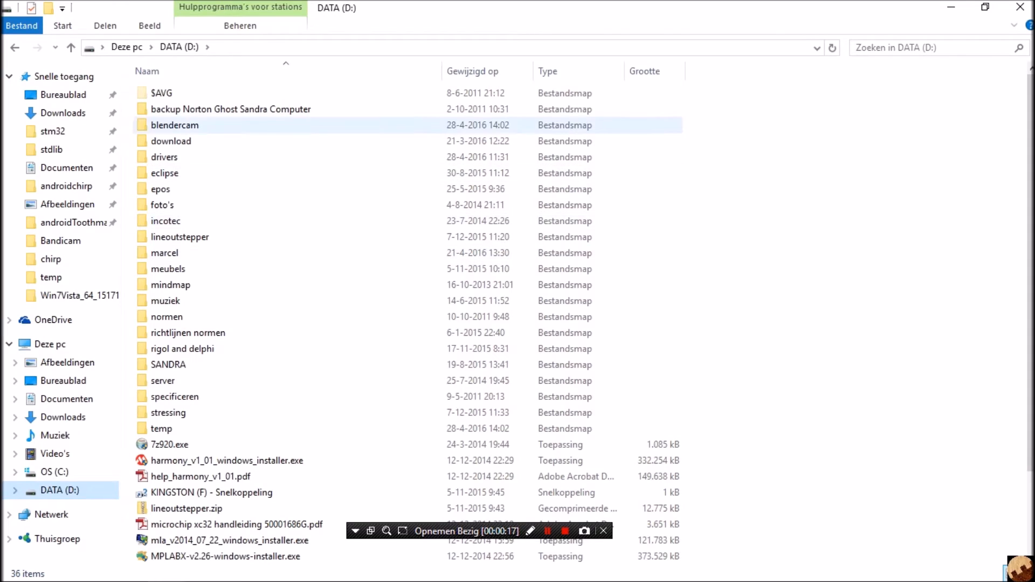
double_click(175, 125)
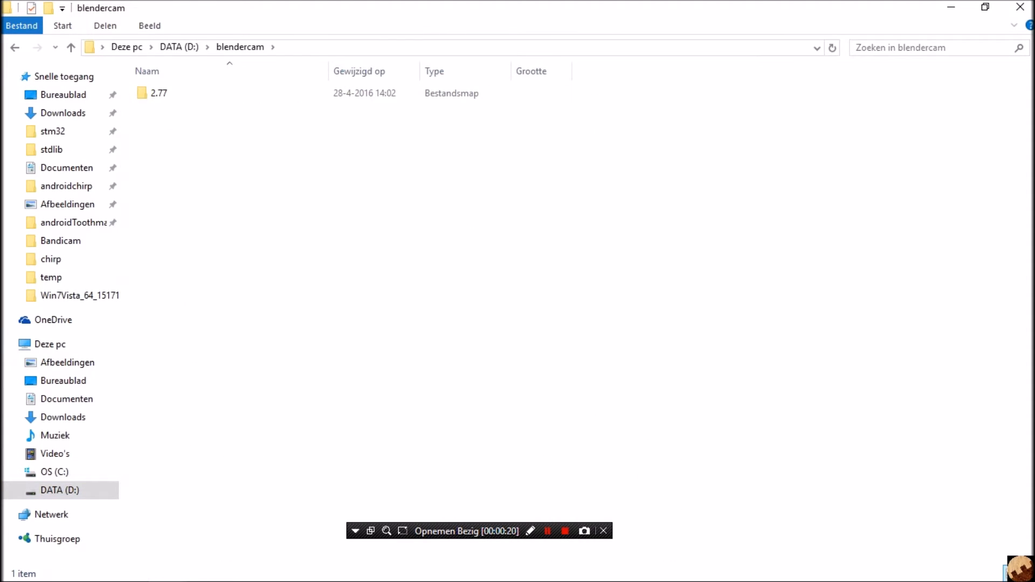
double_click(157, 92)
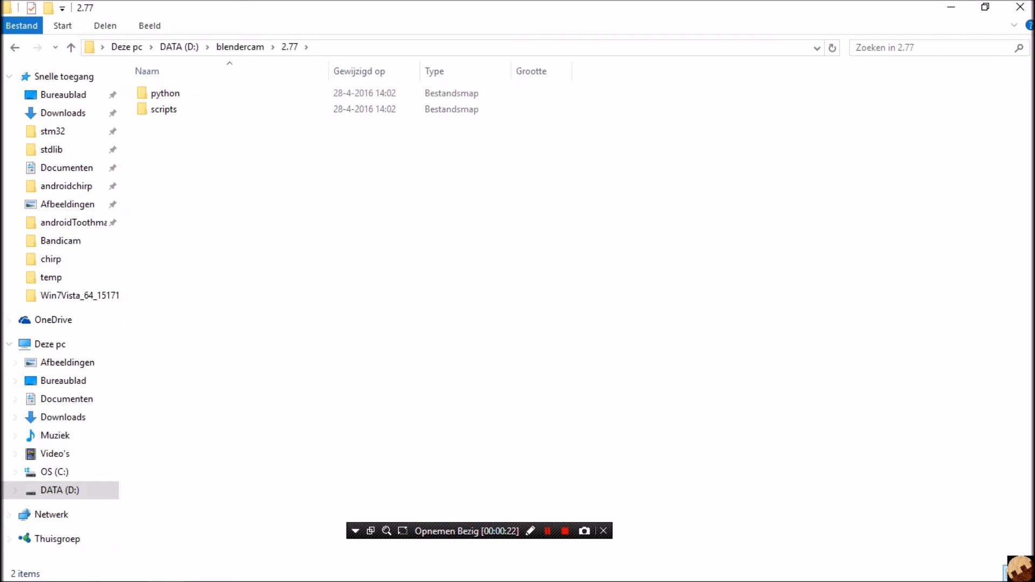
left_click(70, 46)
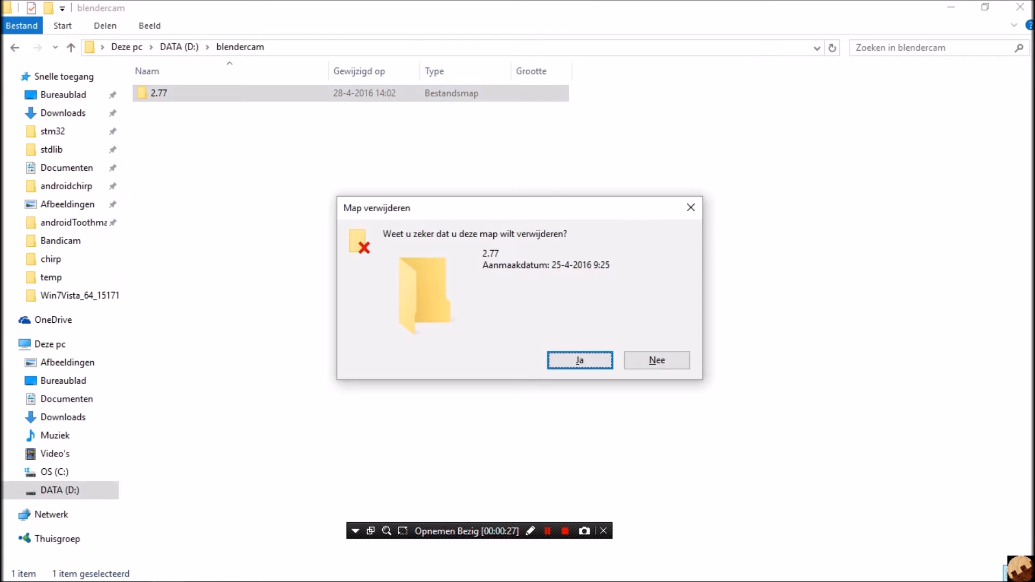
left_click(656, 360)
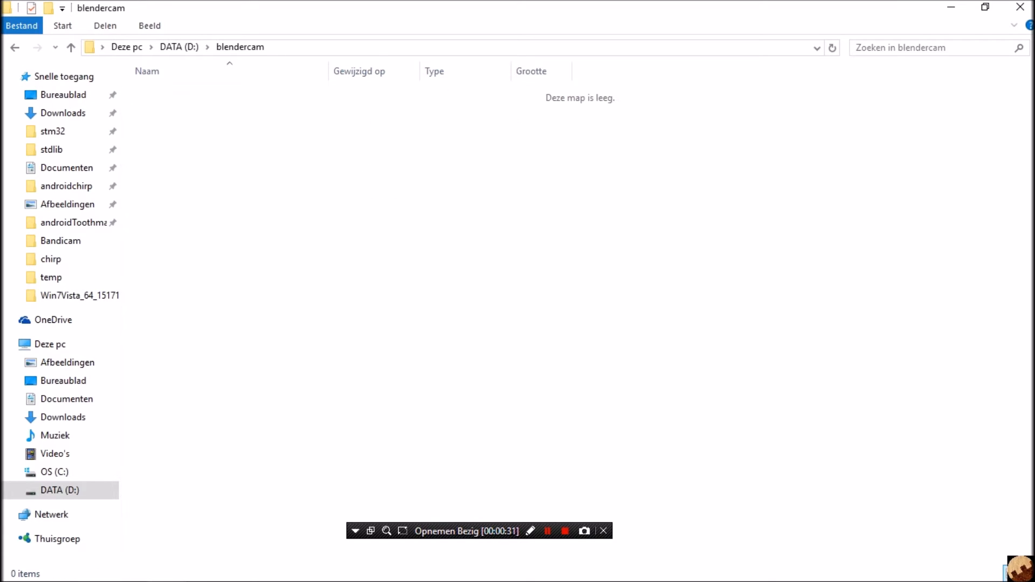
right_click(254, 208)
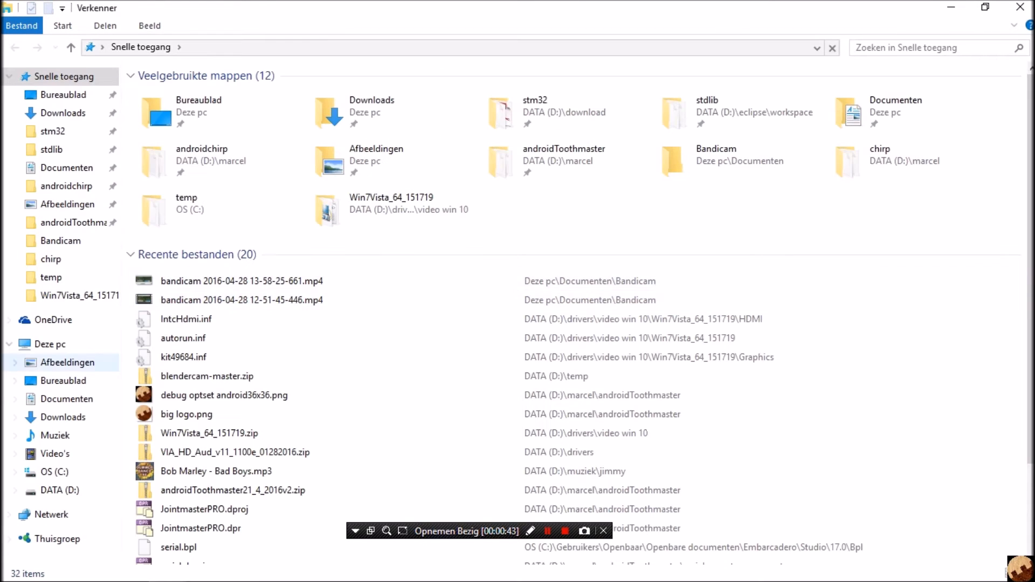
- Select all BlenderCam files in D:\temp\blendercam-master and switch windows
left_click(58, 489)
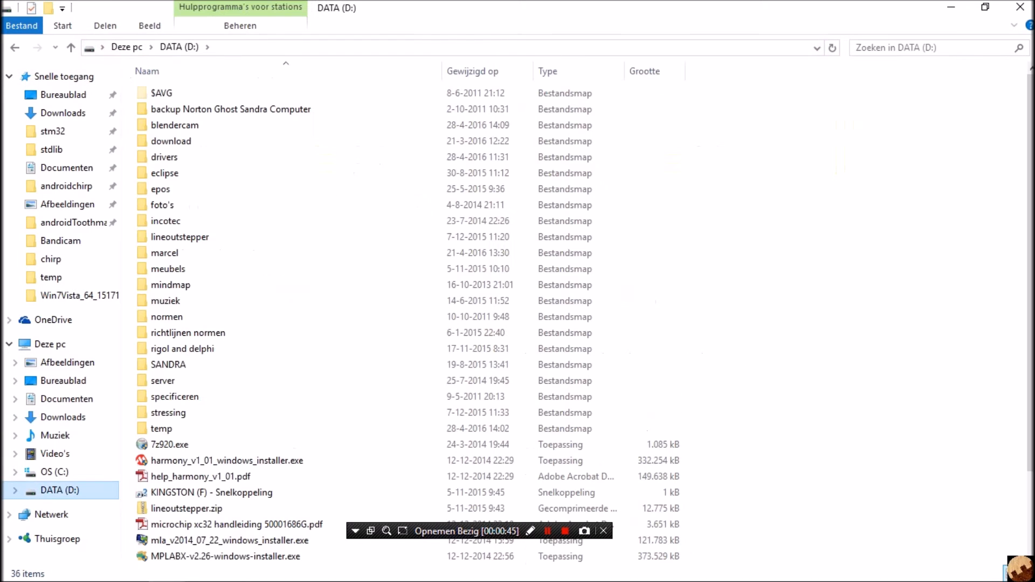
left_click(160, 428)
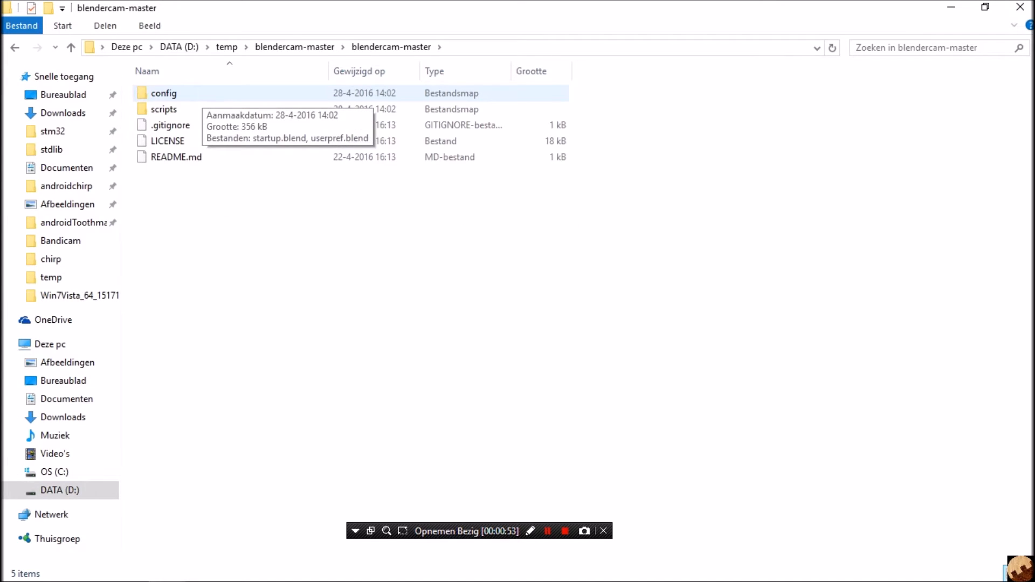
key("ctrl+a")
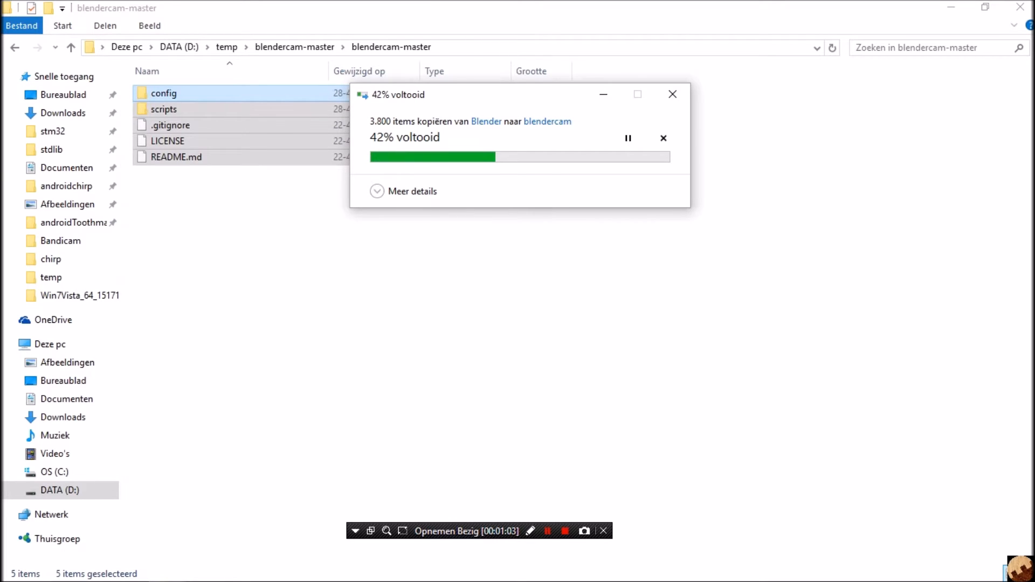
key("alt+tab")
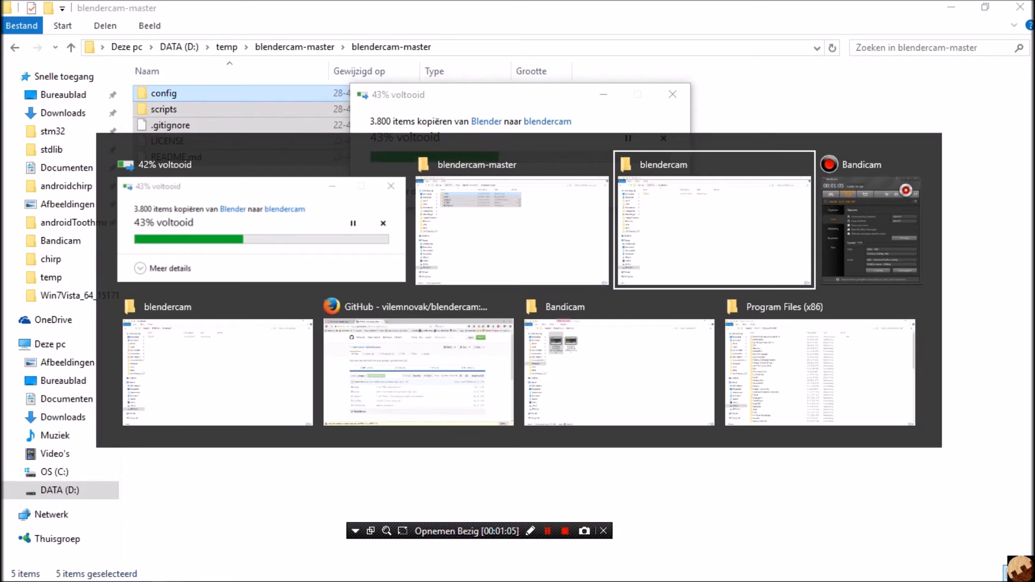
- Search Google for 'minconda' and open the Miniconda conda.pydata.org result
left_click(417, 371)
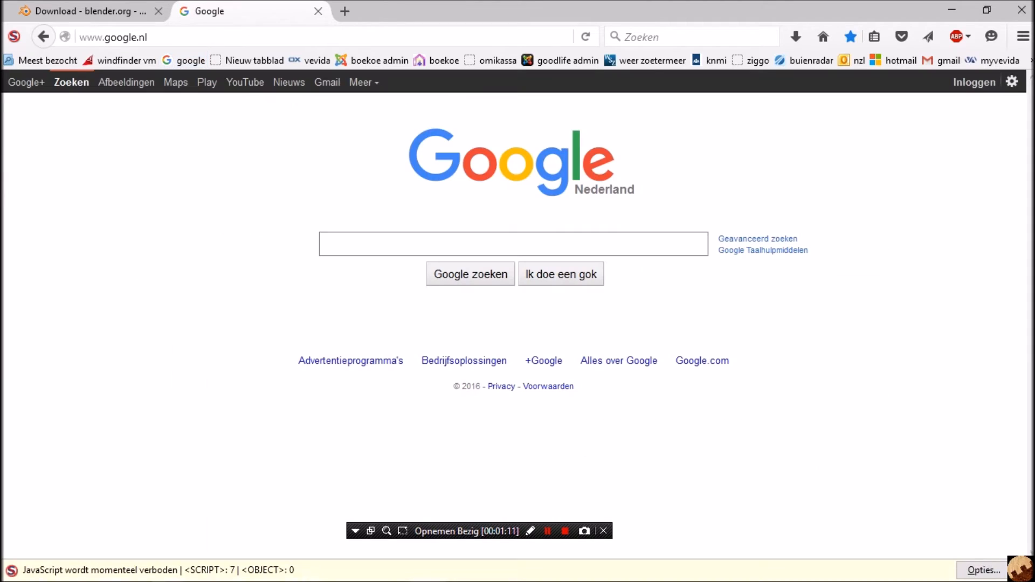
type("mi")
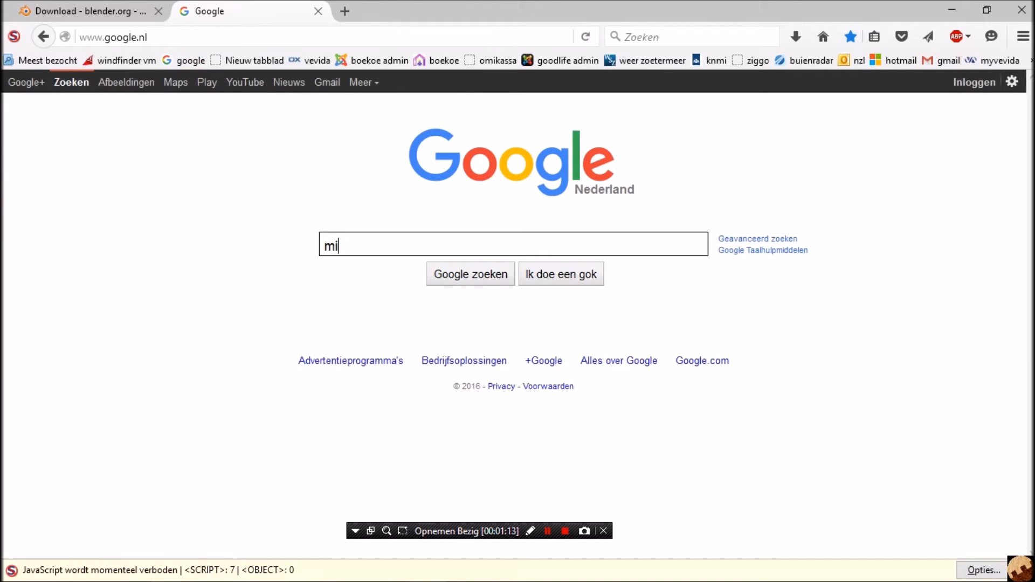
type("nconda")
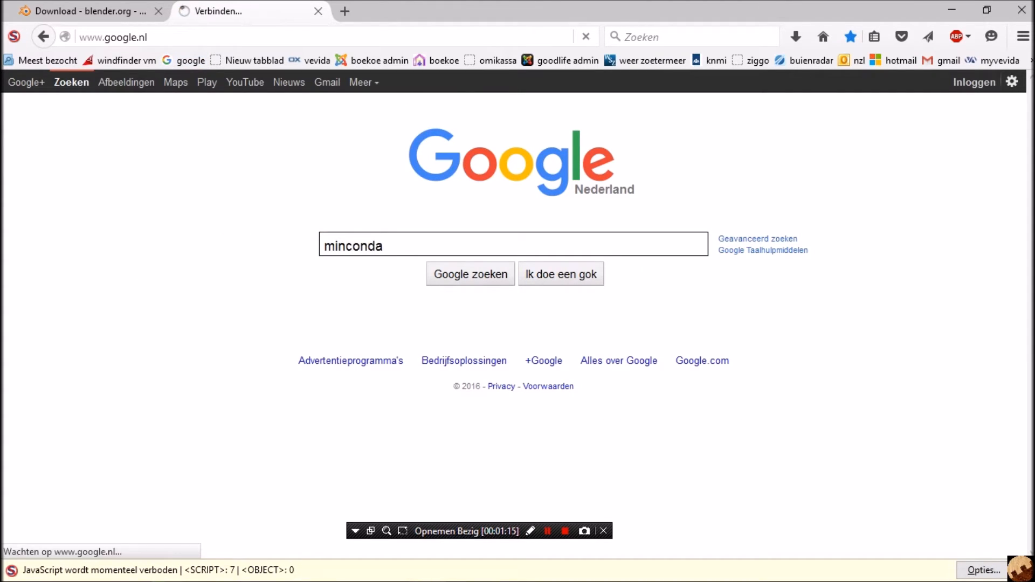
left_click(470, 272)
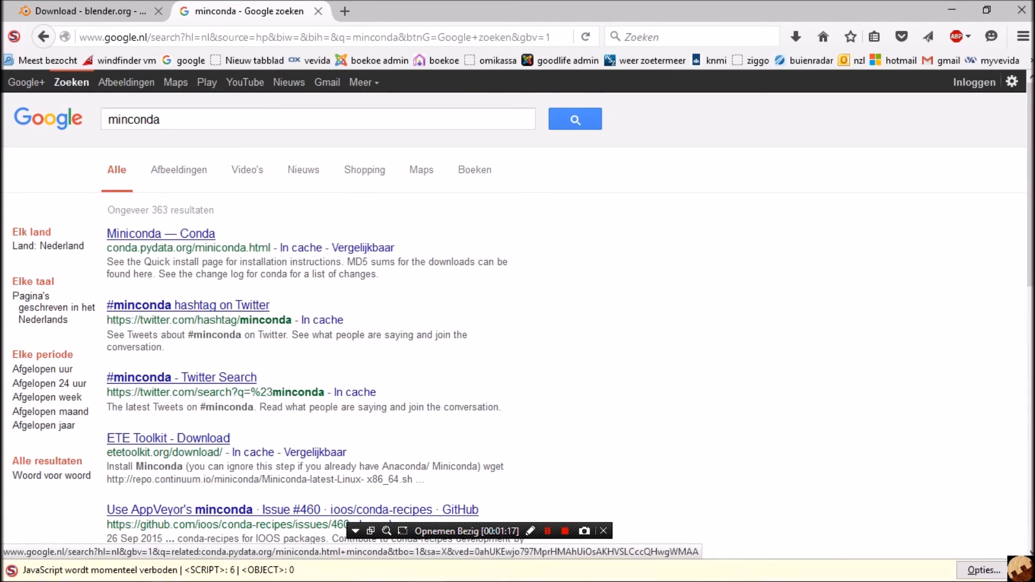
left_click(161, 234)
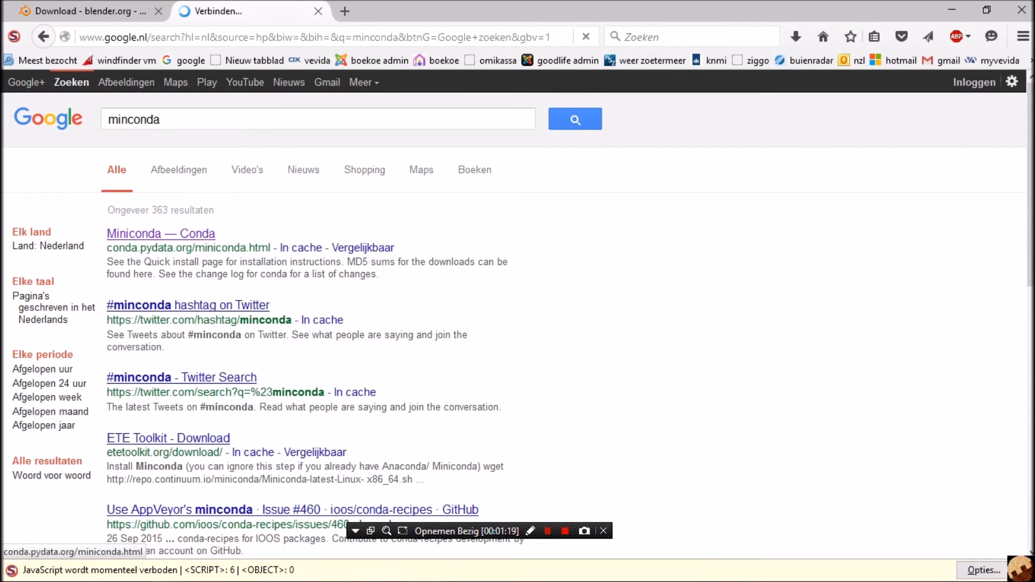
left_click(160, 233)
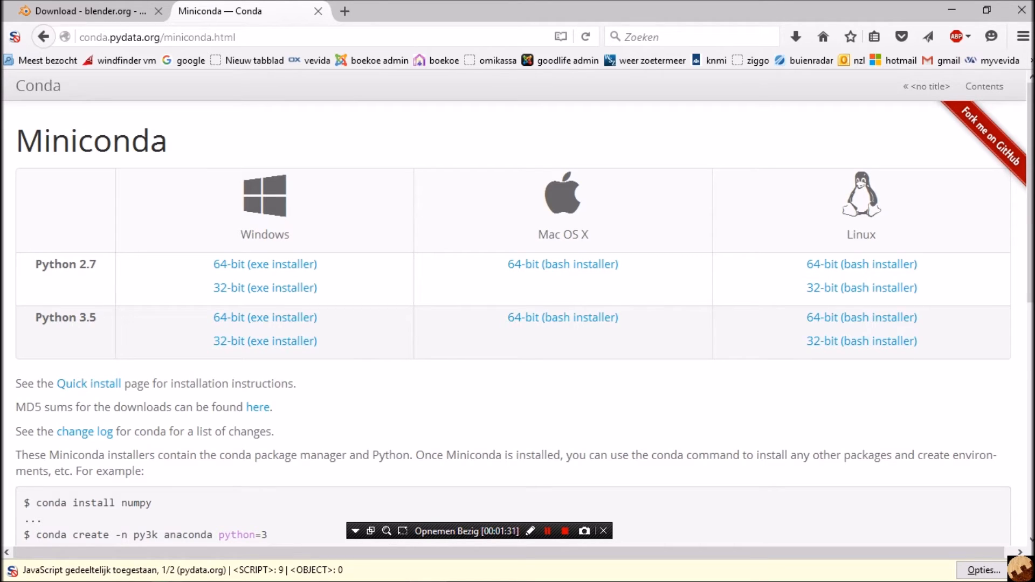
mouse_move(264, 317)
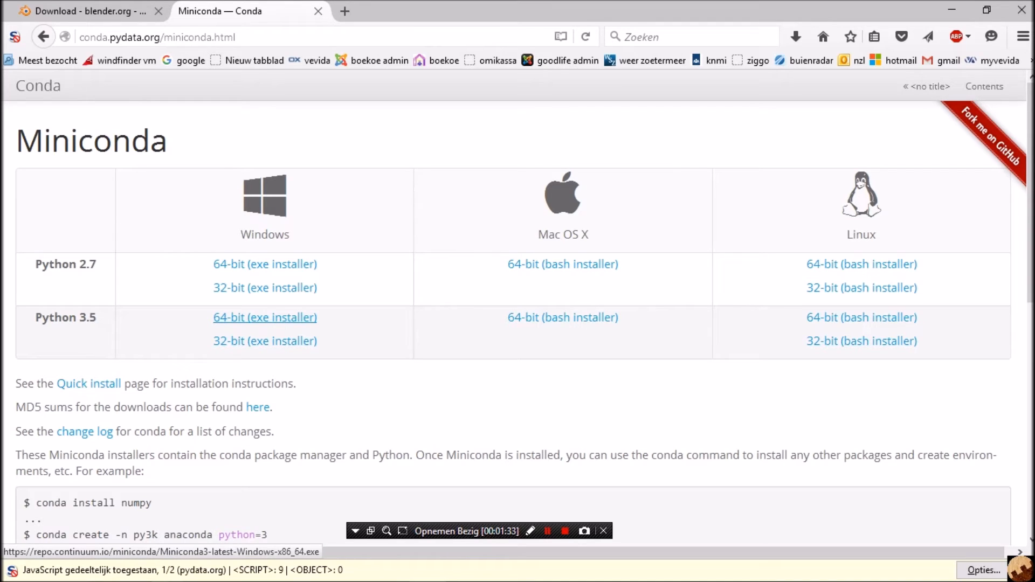
- Save the Miniconda3 Python 3.5 Windows 64-bit exe installer to disk
left_click(264, 317)
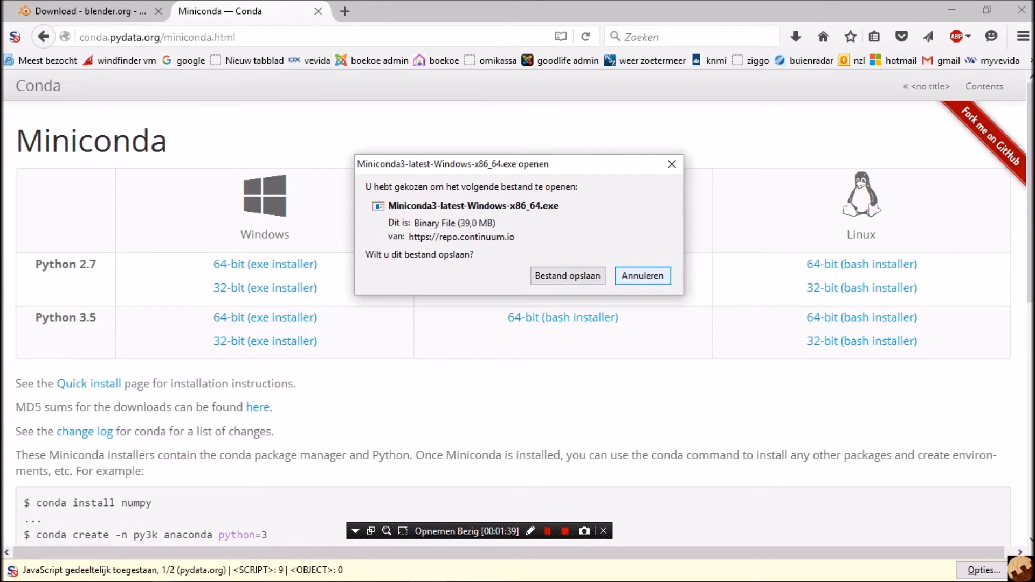
left_click(640, 275)
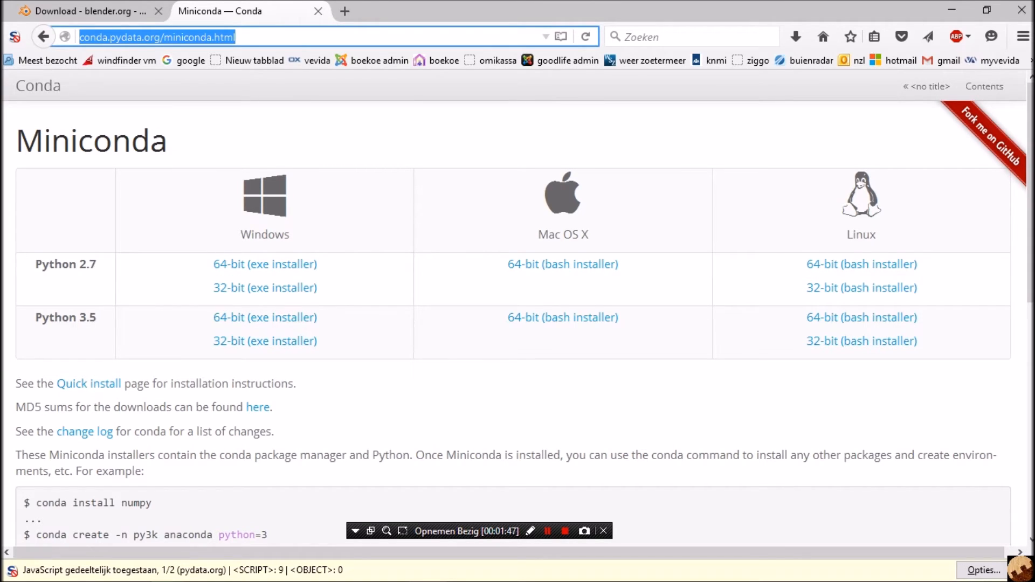
type("ww")
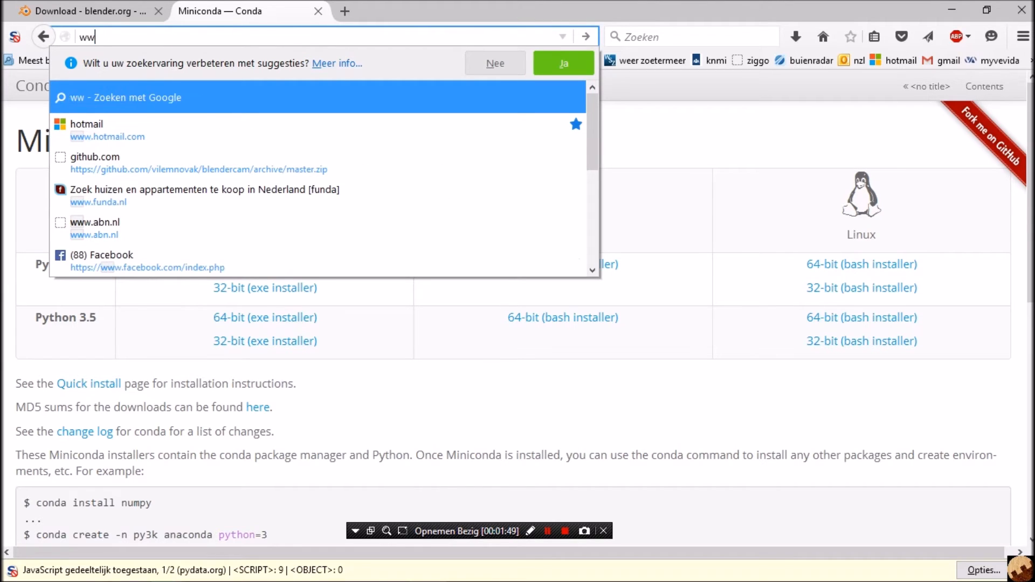
type("www.anaconda.org/")
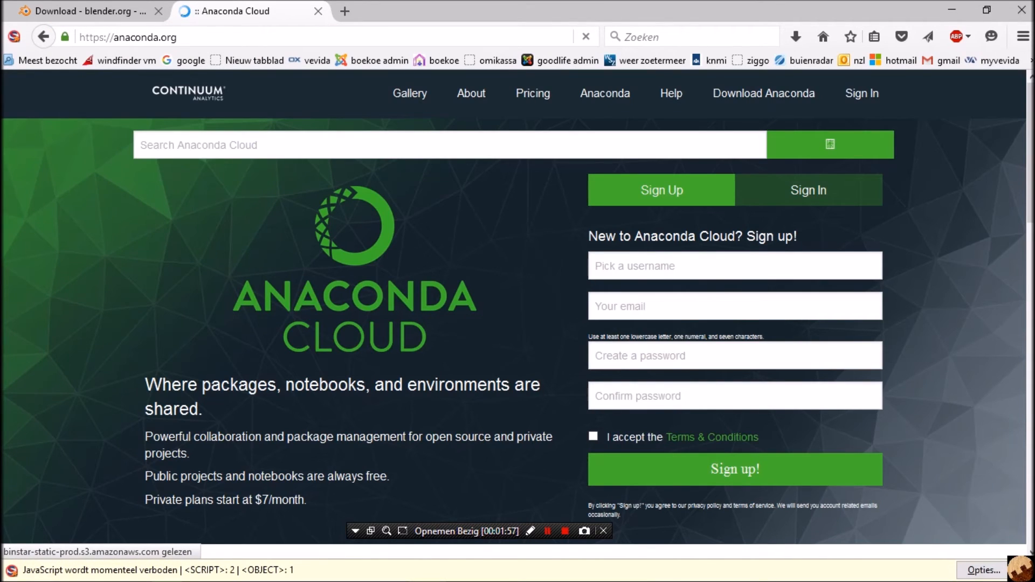
type("s")
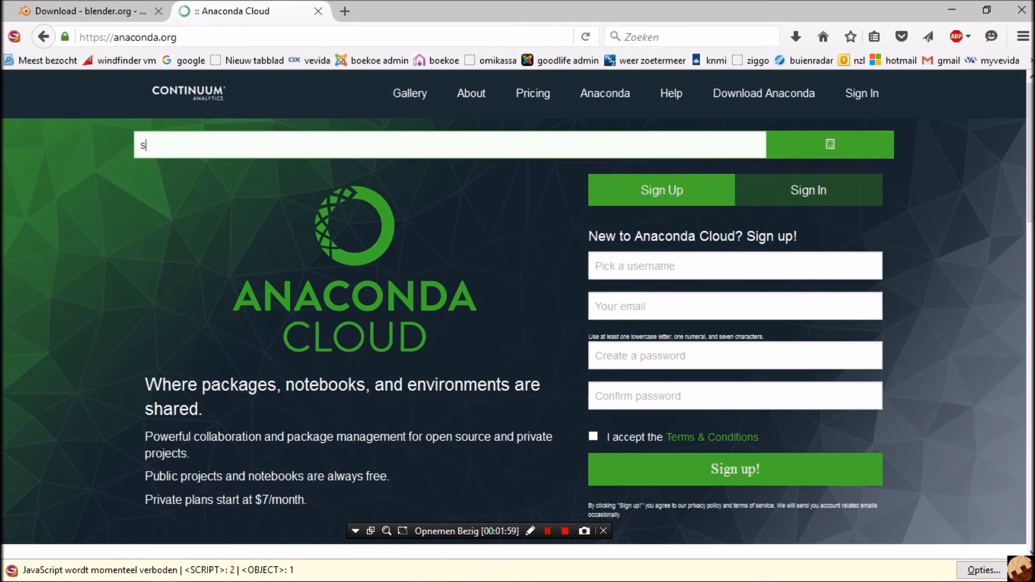
type("hapelhy")
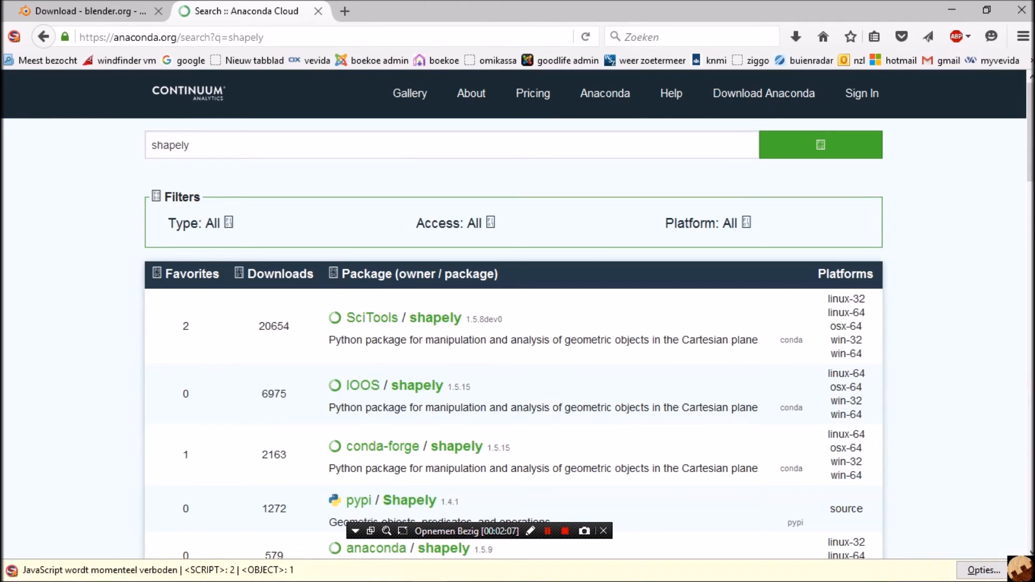
mouse_move(362, 386)
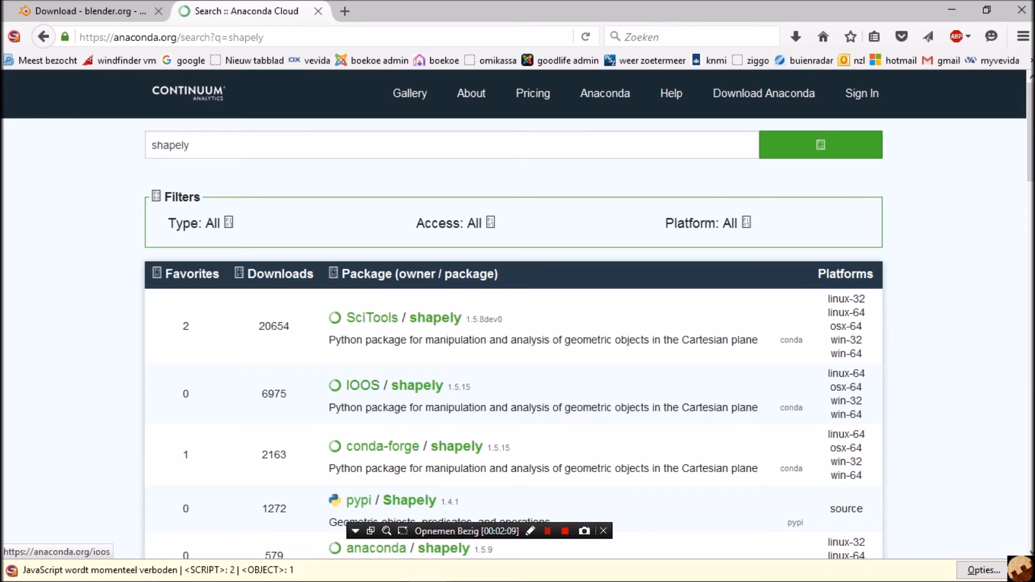
- Open the IOOS shapely 1.5.15 package page and view its conda install command
left_click(363, 385)
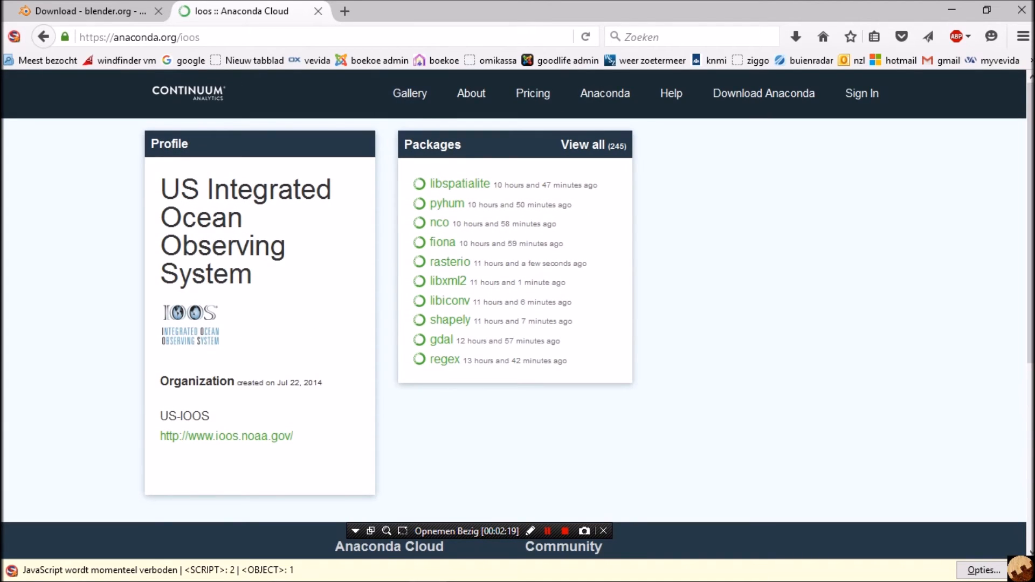
left_click(450, 320)
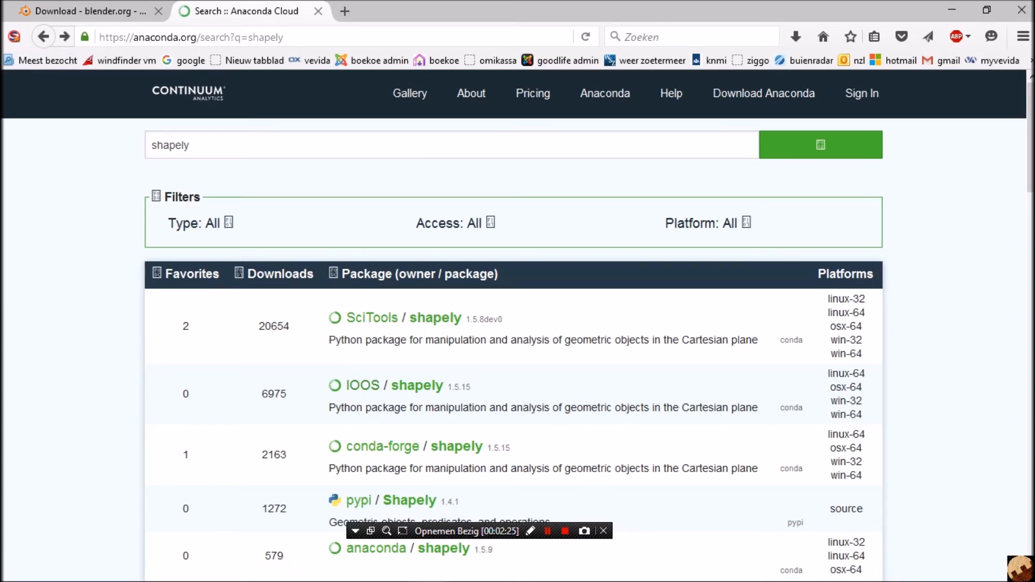
left_click(362, 386)
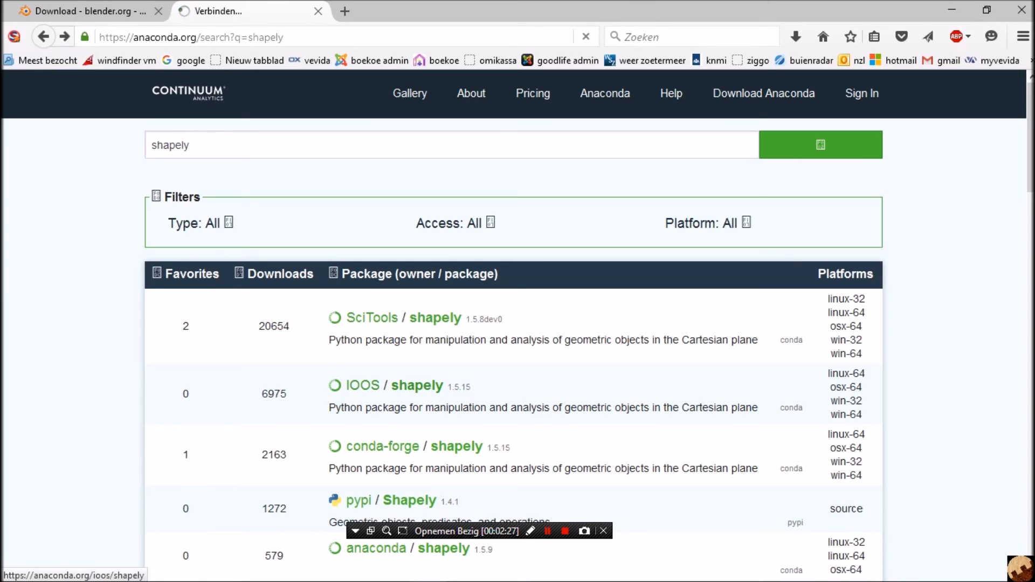
left_click(386, 386)
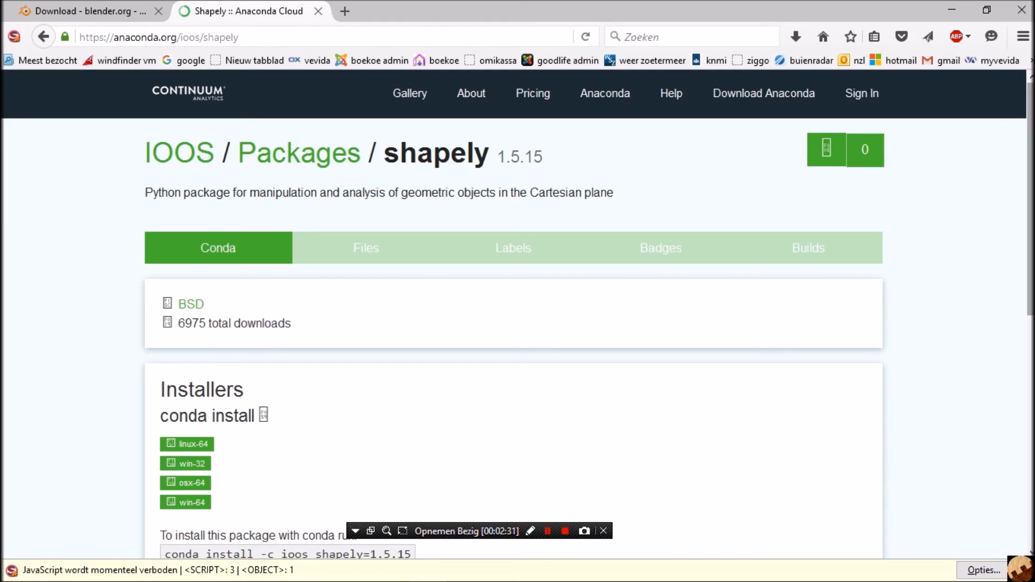
scroll("down", 3)
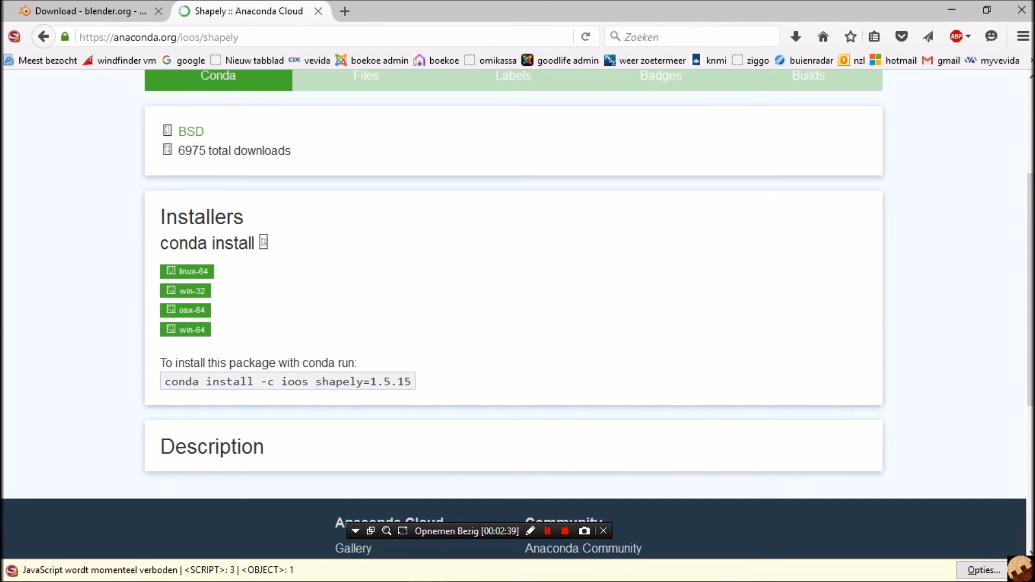
- Return to File Explorer and select the Miniconda3 64-bit installer in D:\temp
key("alt+tab")
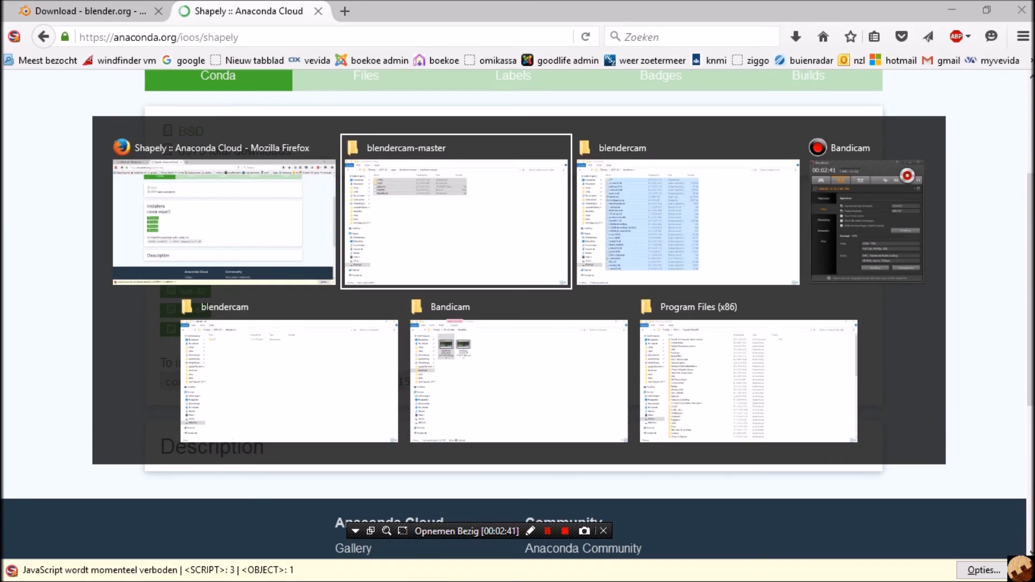
left_click(454, 212)
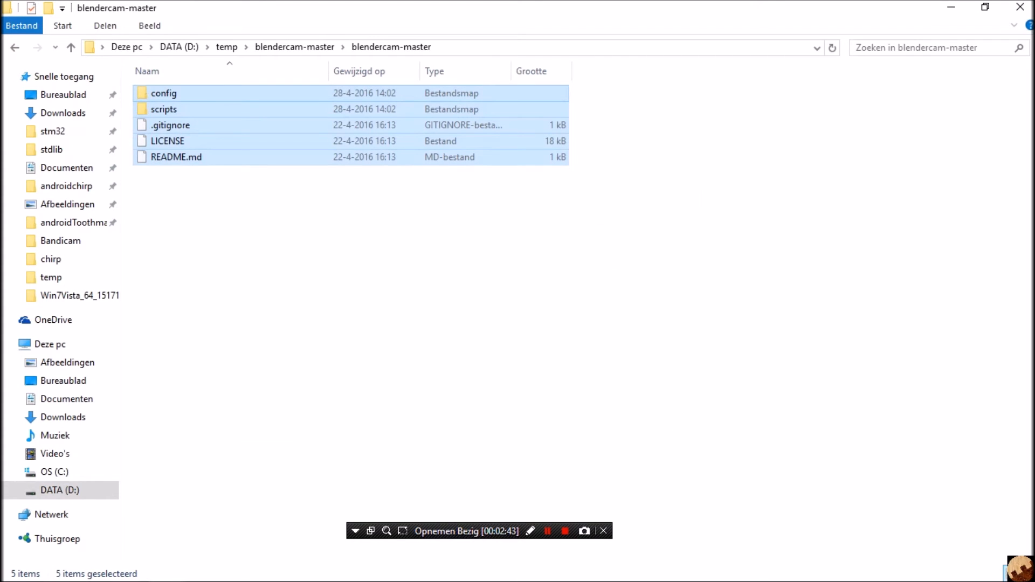
left_click(60, 489)
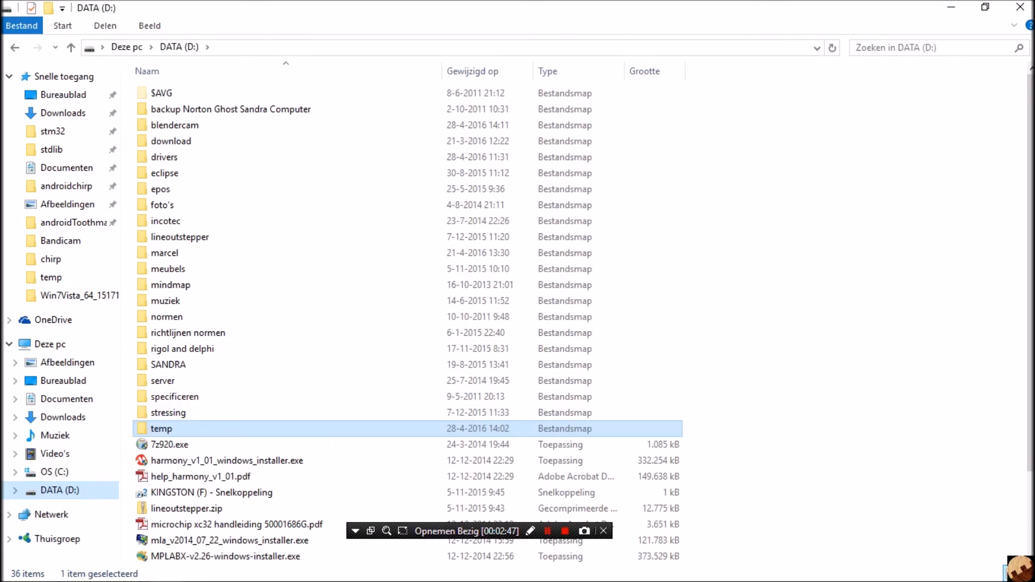
double_click(159, 427)
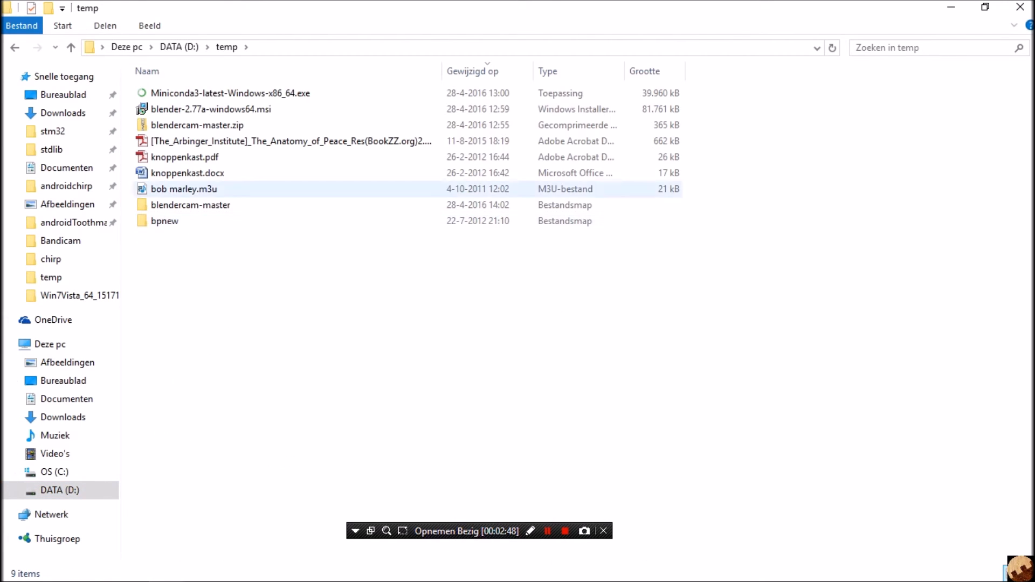
left_click(229, 93)
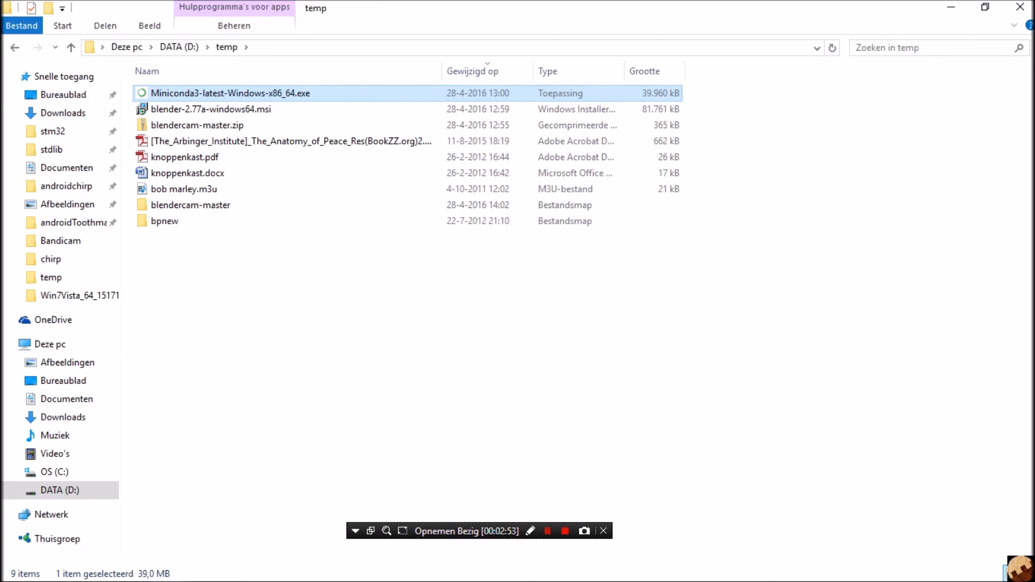
- Run the Miniconda3 4.0.5 installer and accept its license agreement
double_click(222, 93)
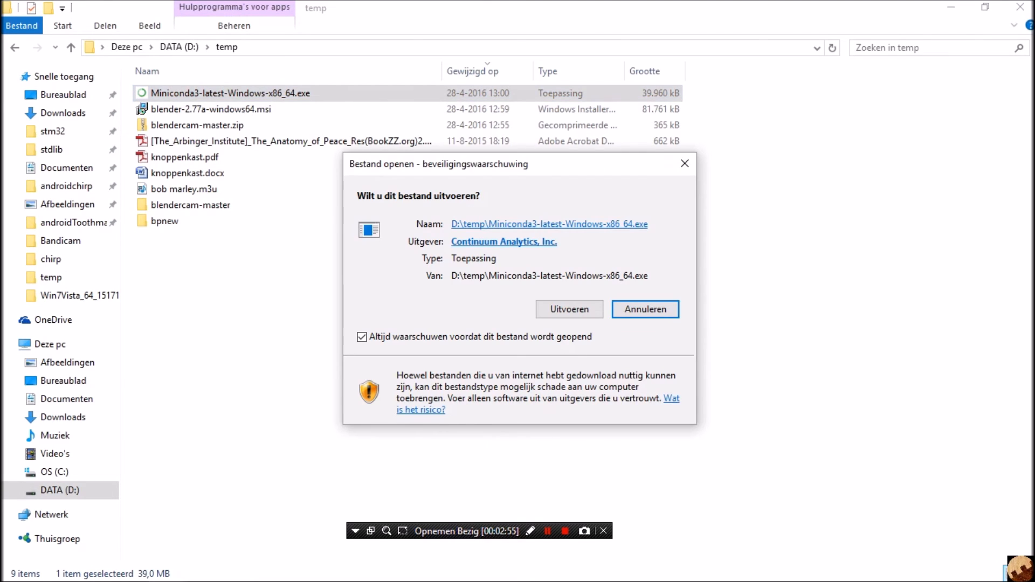
left_click(568, 309)
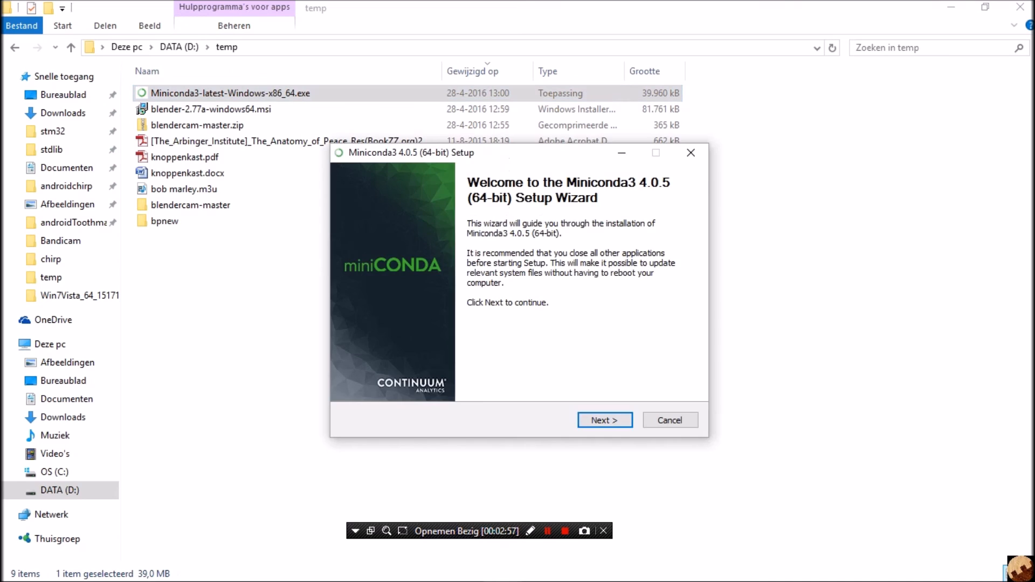
left_click(603, 419)
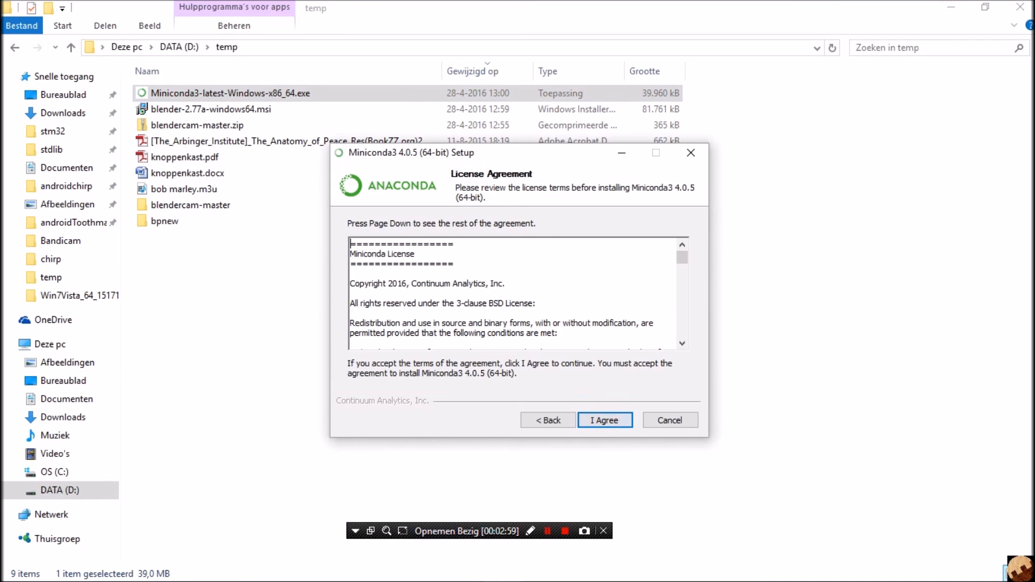
left_click(604, 419)
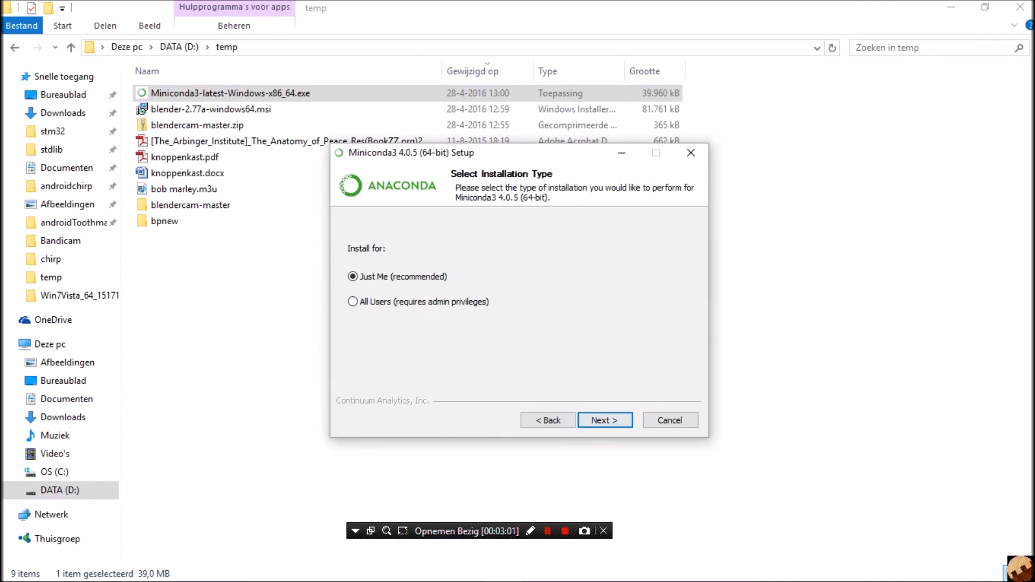
- Install Miniconda3 for all users into C:\Miniconda3 with both advanced options enabled
left_click(353, 302)
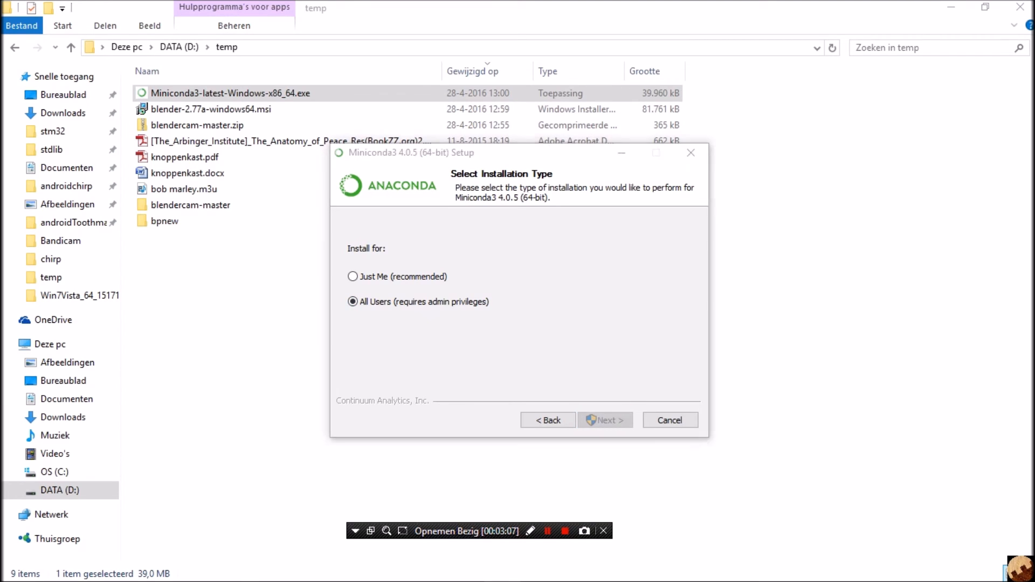
left_click(604, 419)
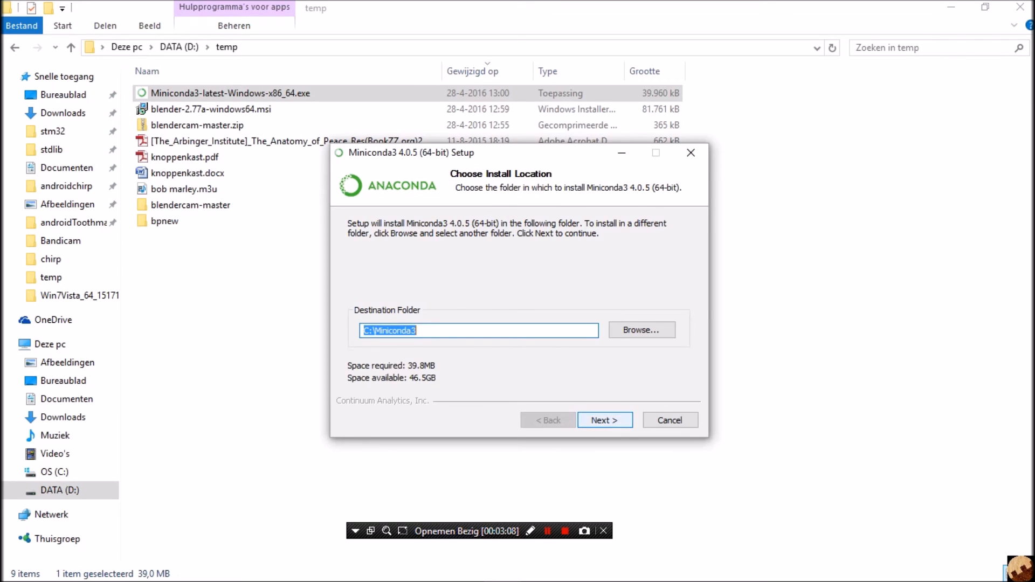
left_click(604, 419)
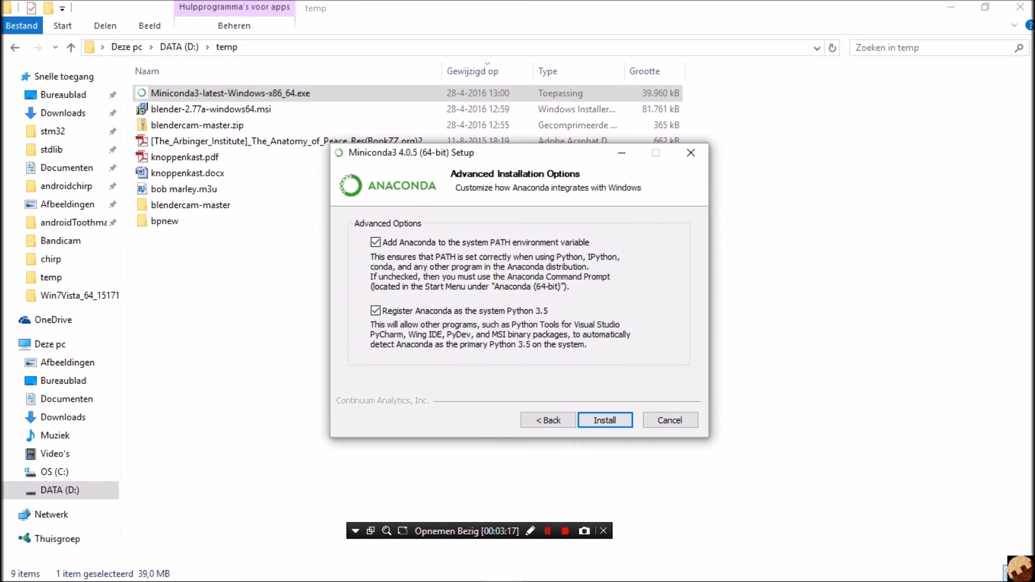
left_click(604, 419)
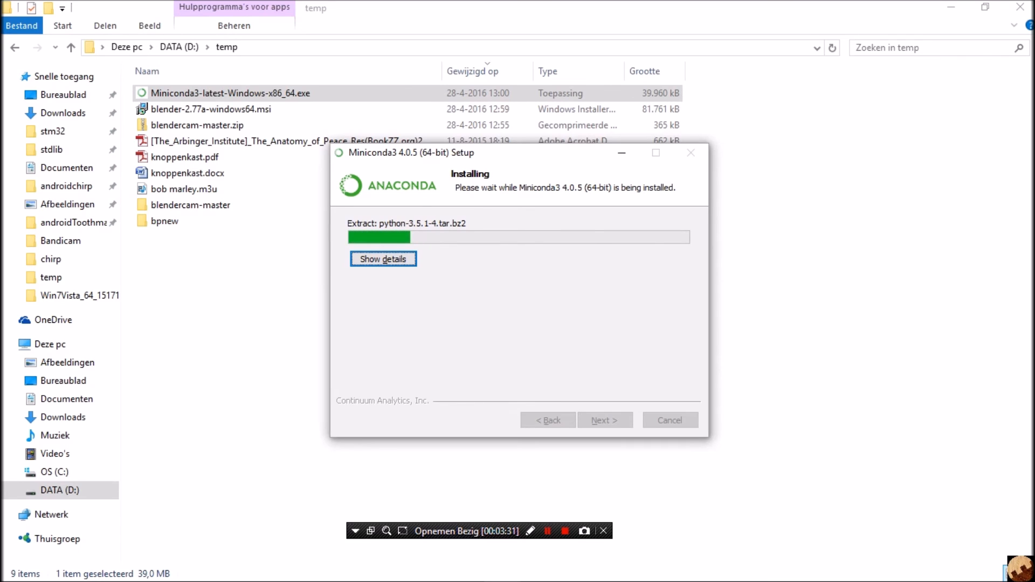
- Switch to the blendercam Explorer window and enter its 2.77 subfolder (datafiles, python, scripts)
key("alt+tab")
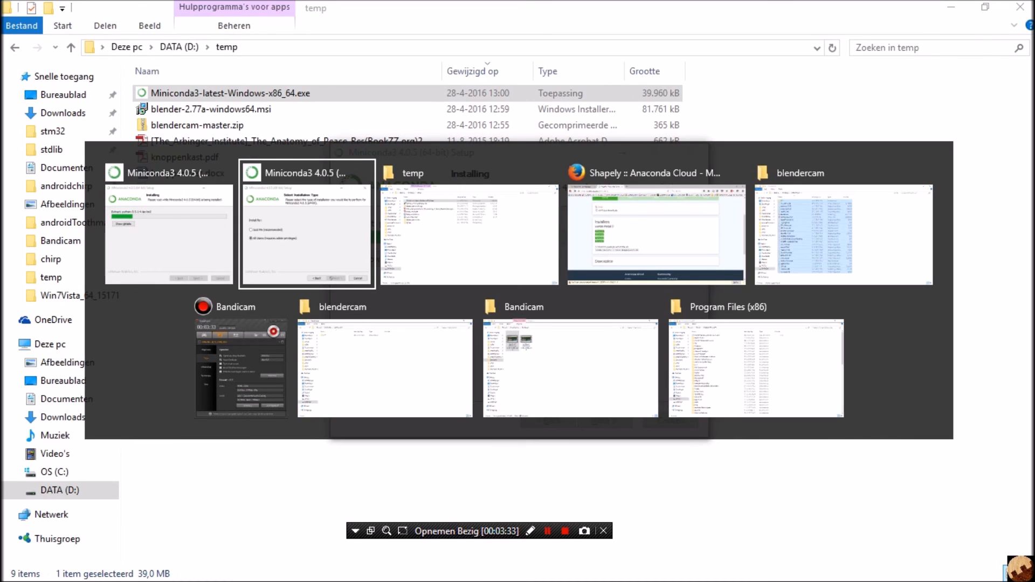
mouse_move(384, 358)
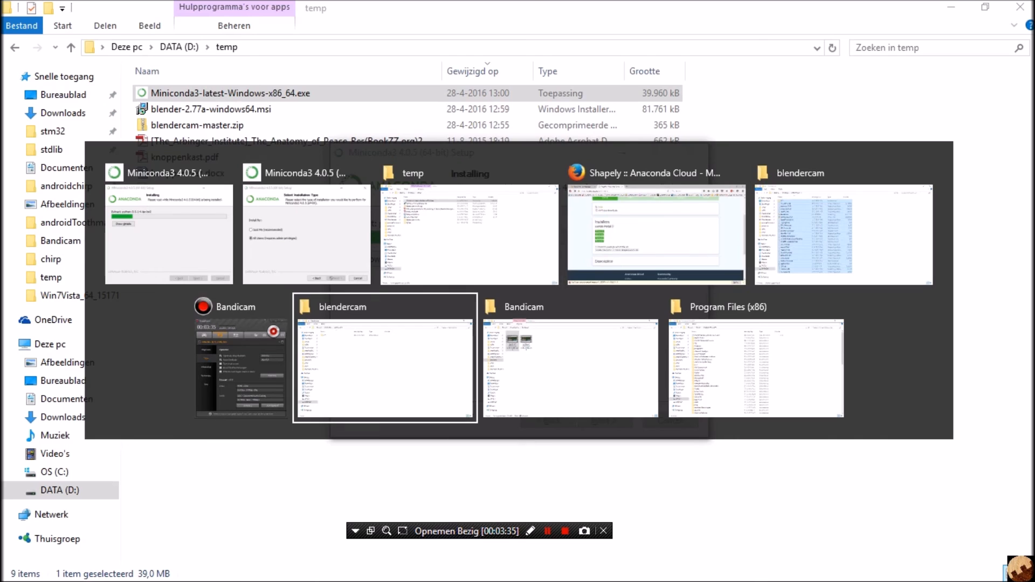
left_click(384, 356)
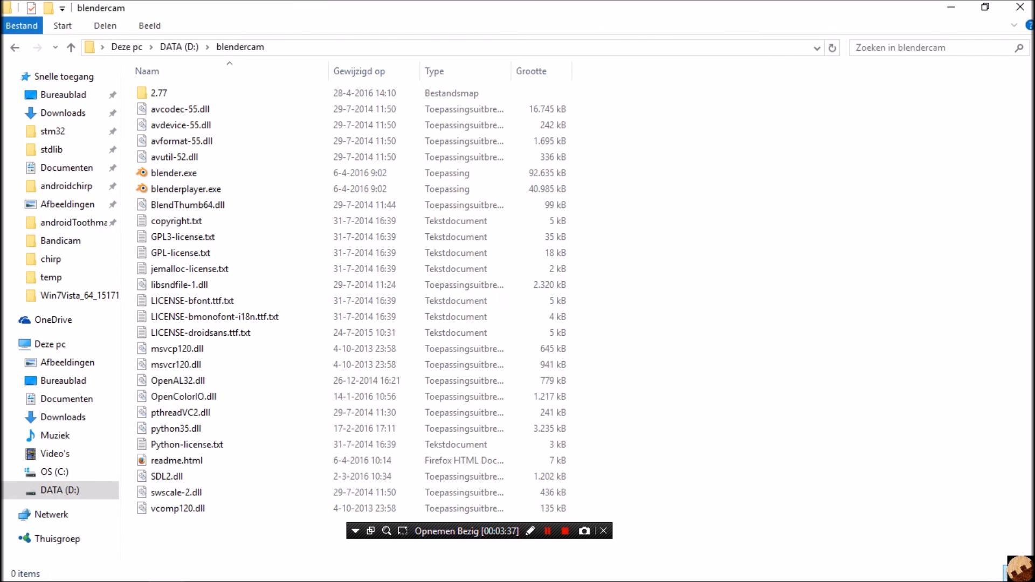
left_click(174, 172)
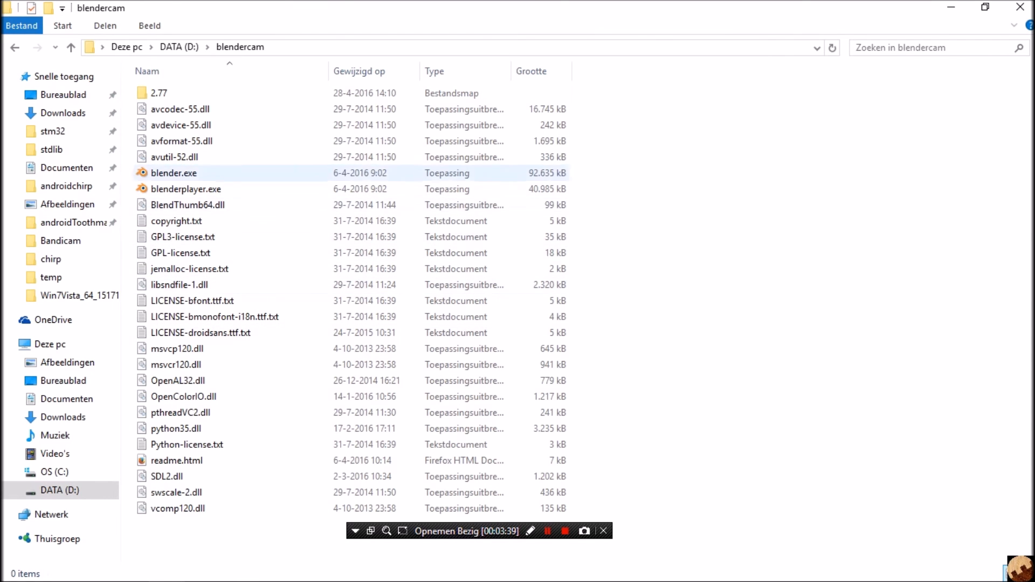
double_click(158, 92)
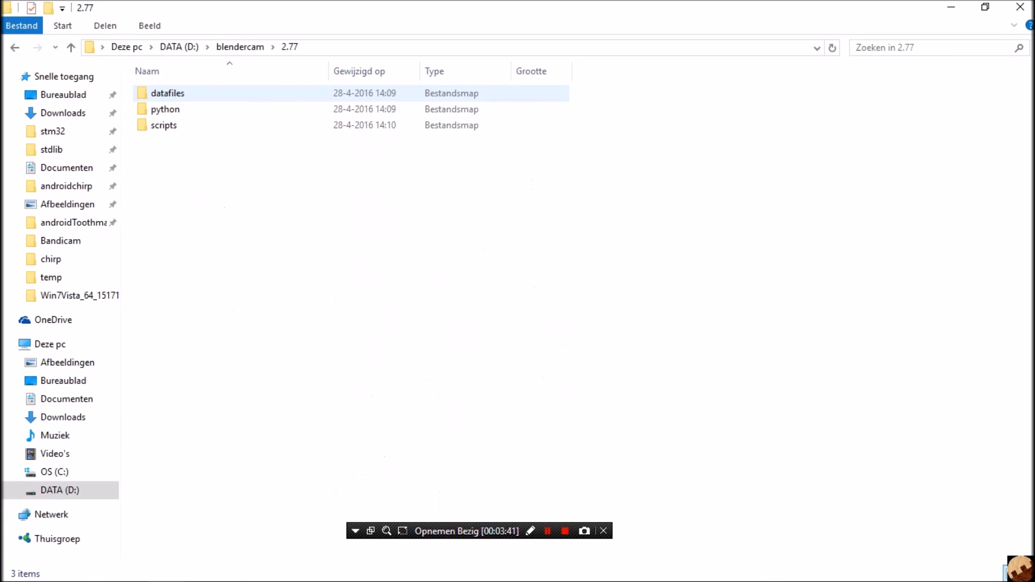